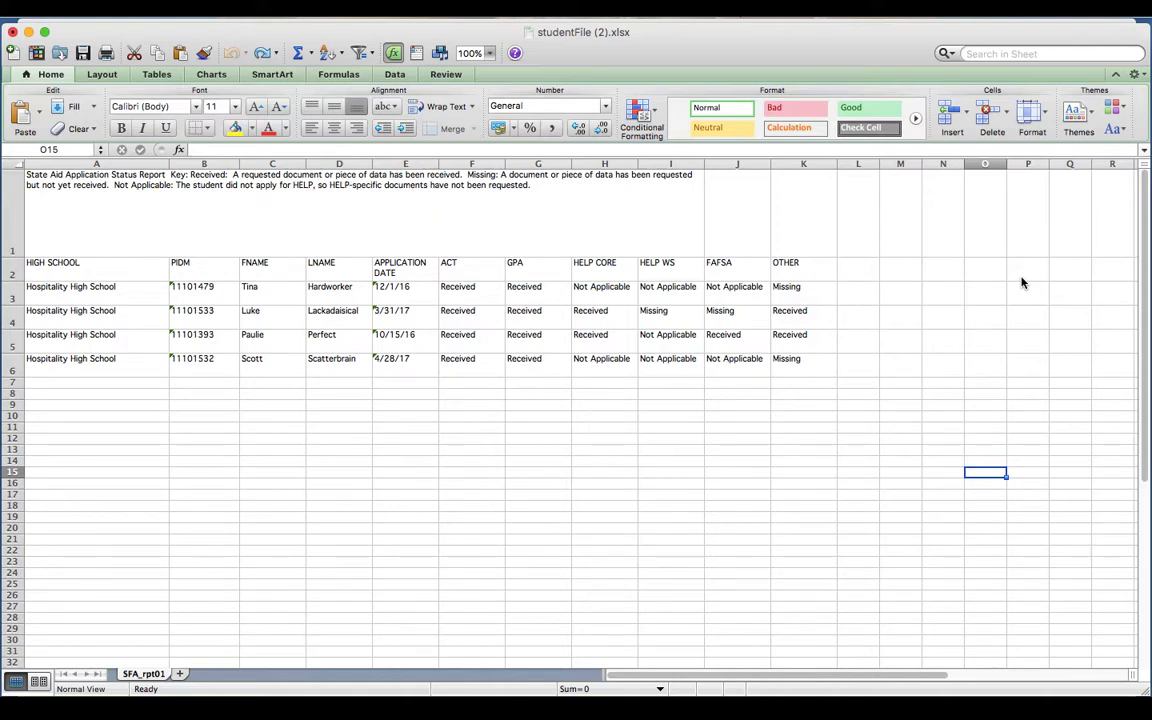
mouse_move(1020, 276)
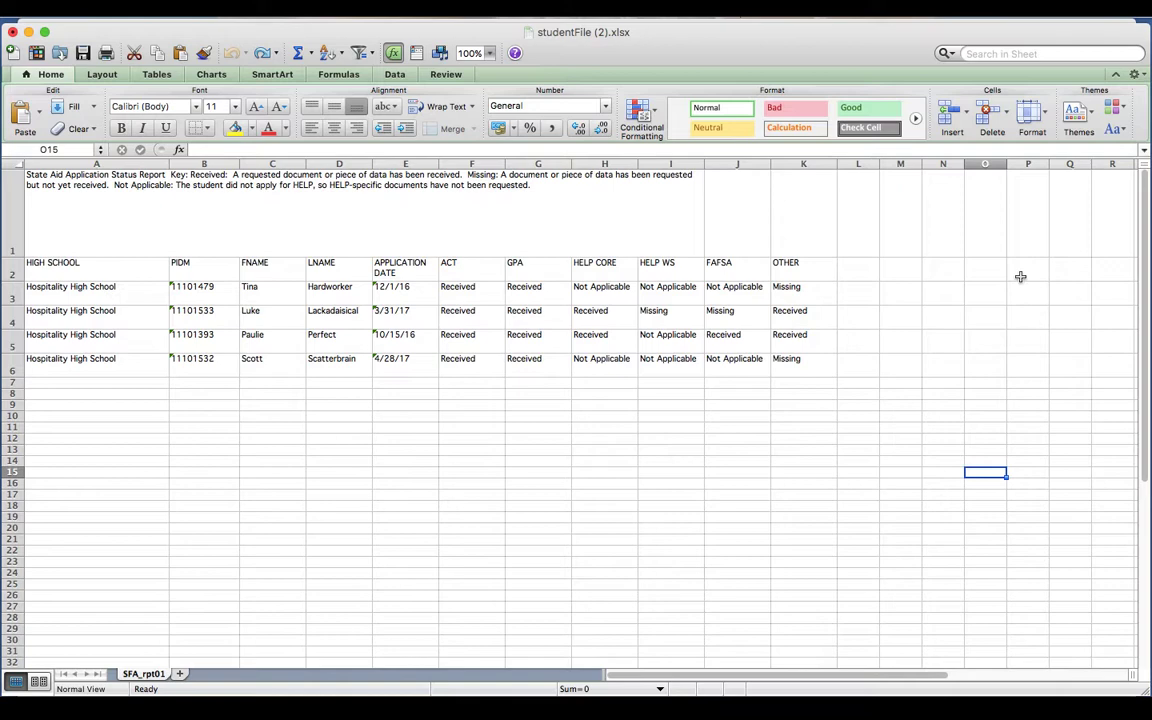
mouse_move(124, 258)
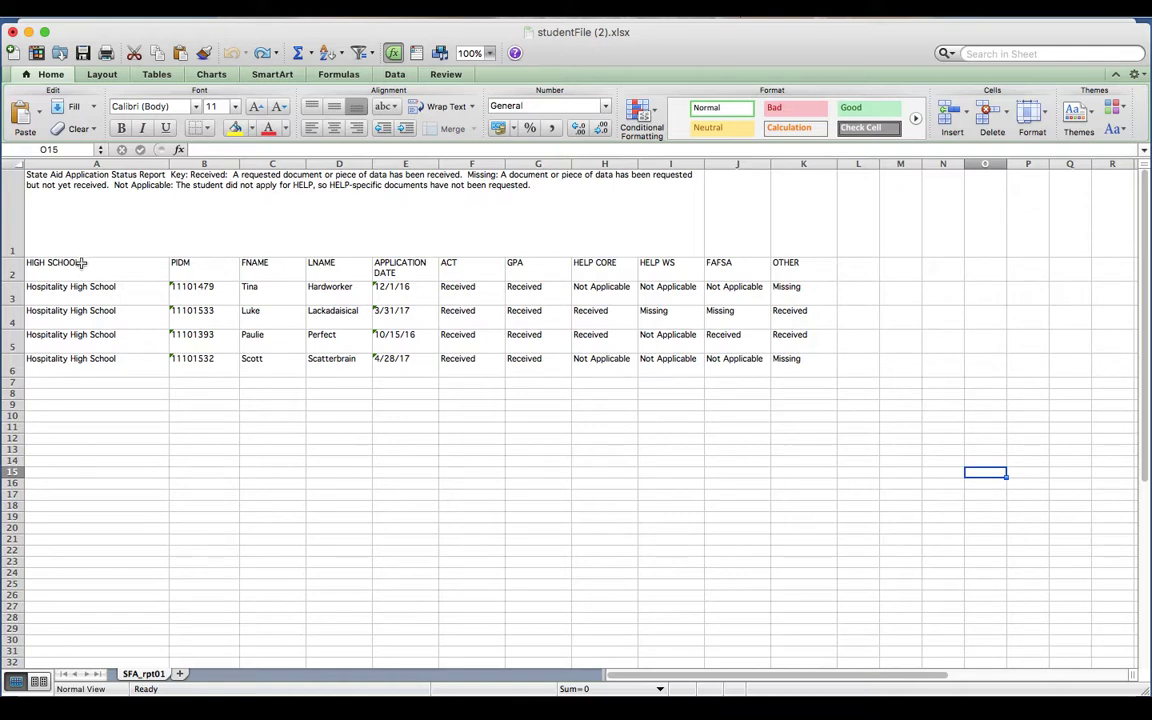
- Select the student records table from the HIGH SCHOOL header row to the last student row
left_click_drag(80, 272, 80, 310)
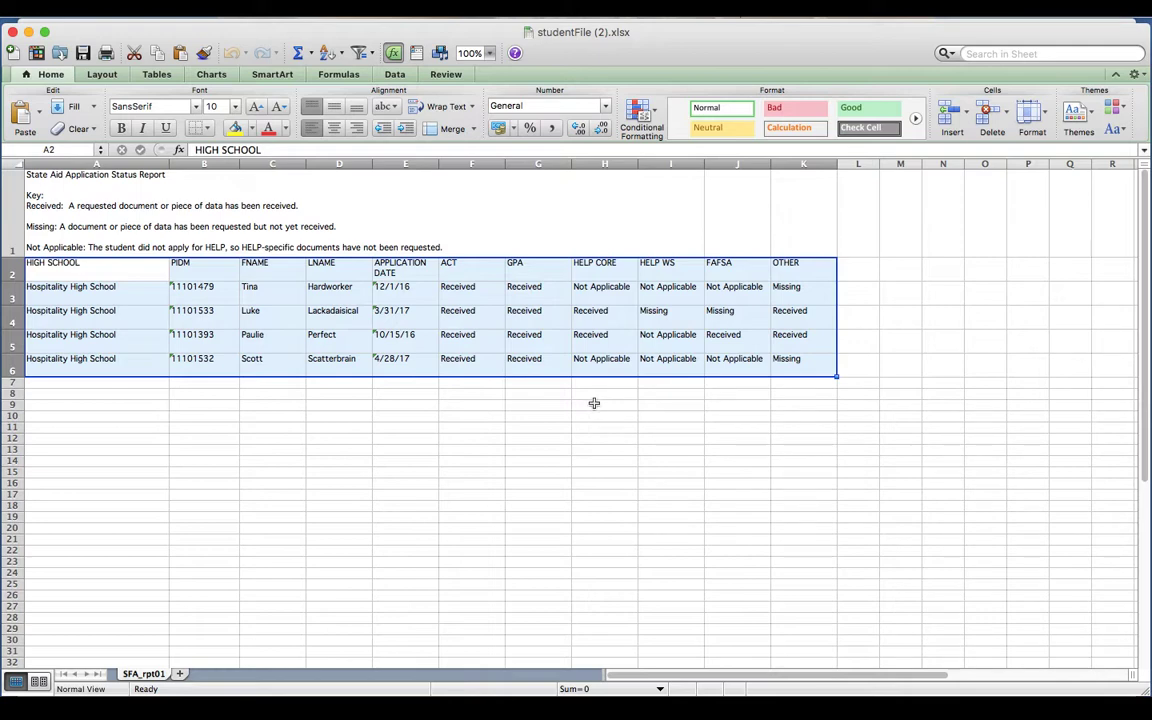
mouse_move(810, 56)
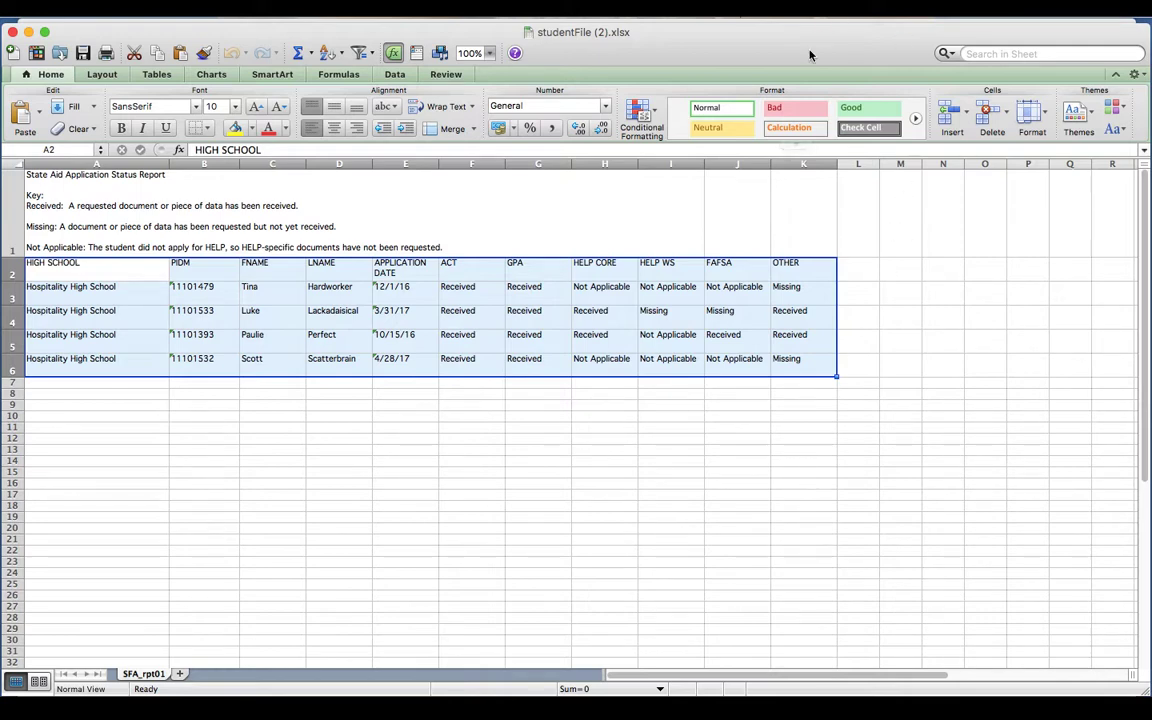
mouse_move(1024, 184)
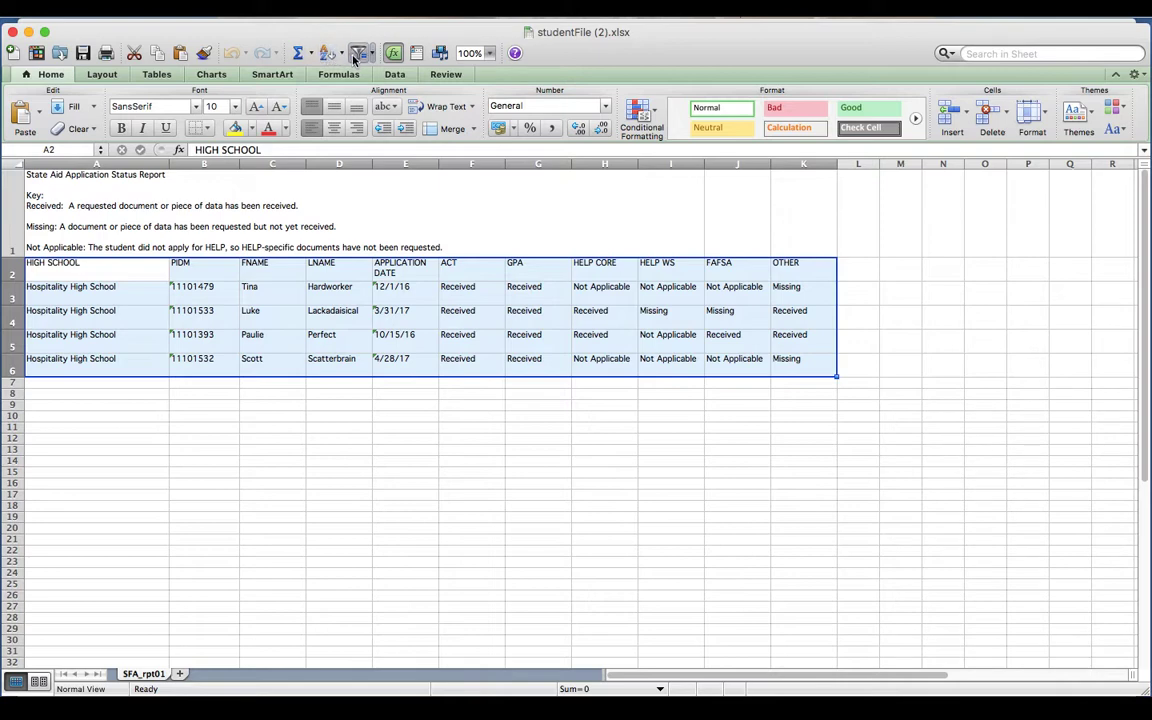
mouse_move(332, 52)
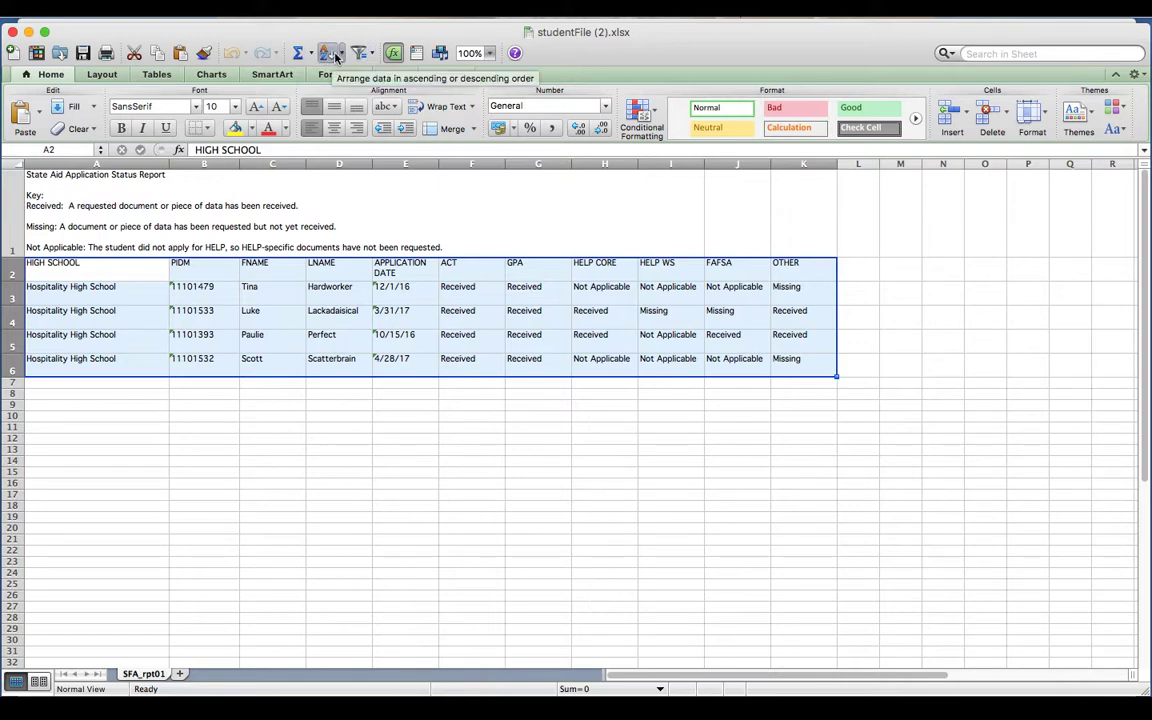
mouse_move(360, 52)
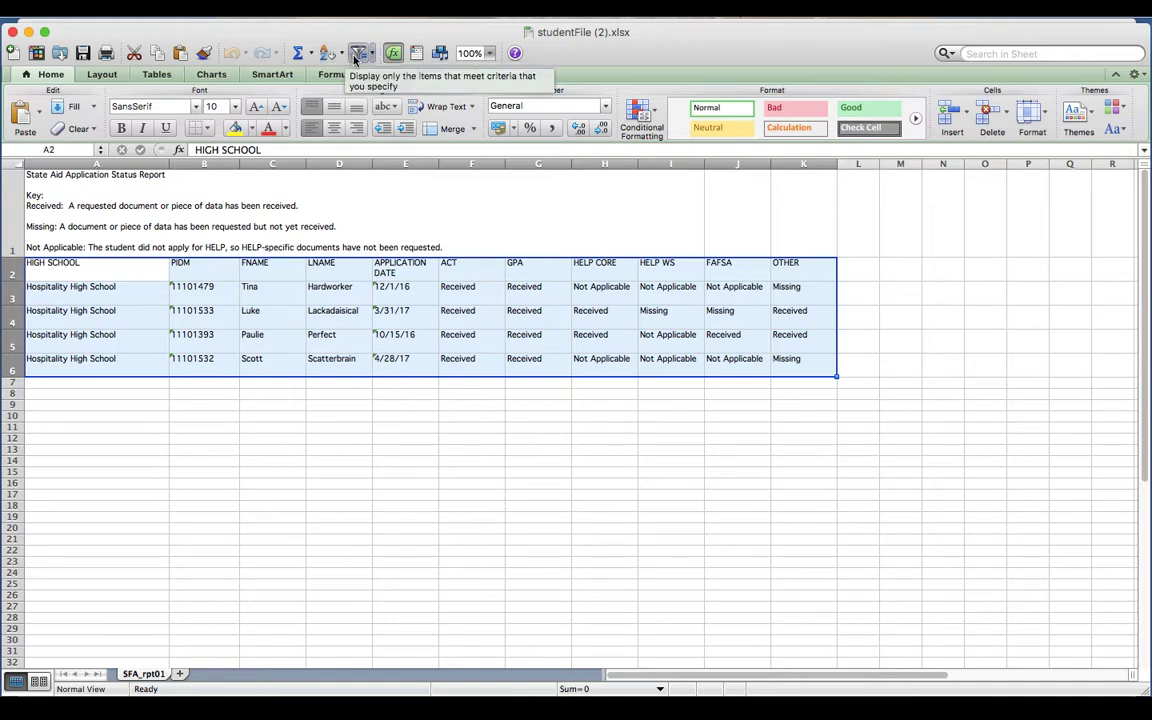
mouse_move(328, 52)
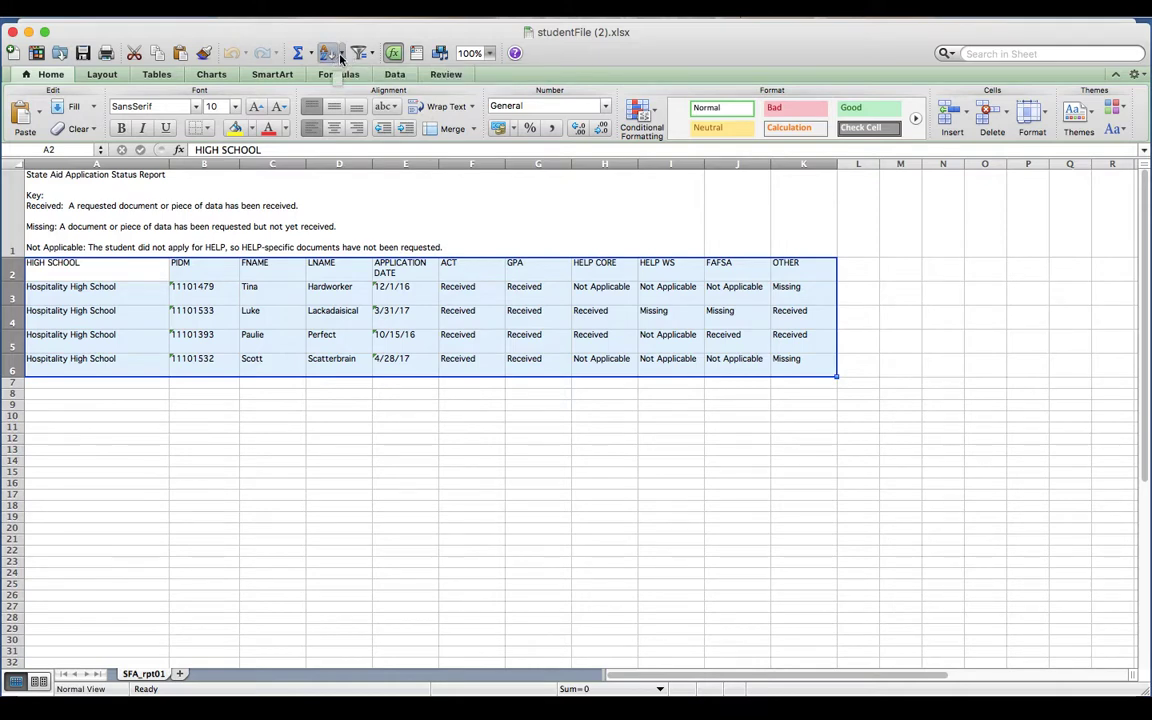
mouse_move(330, 52)
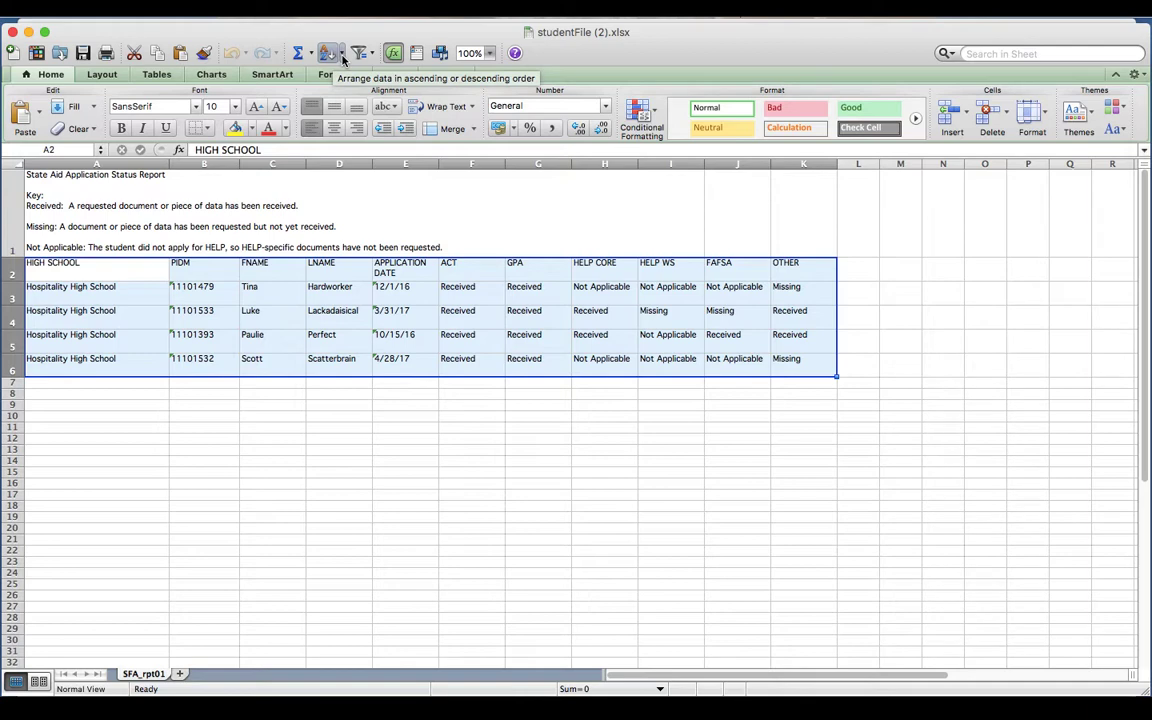
- Start a Custom Sort on the selected student table from the toolbar Sort menu
left_click(328, 52)
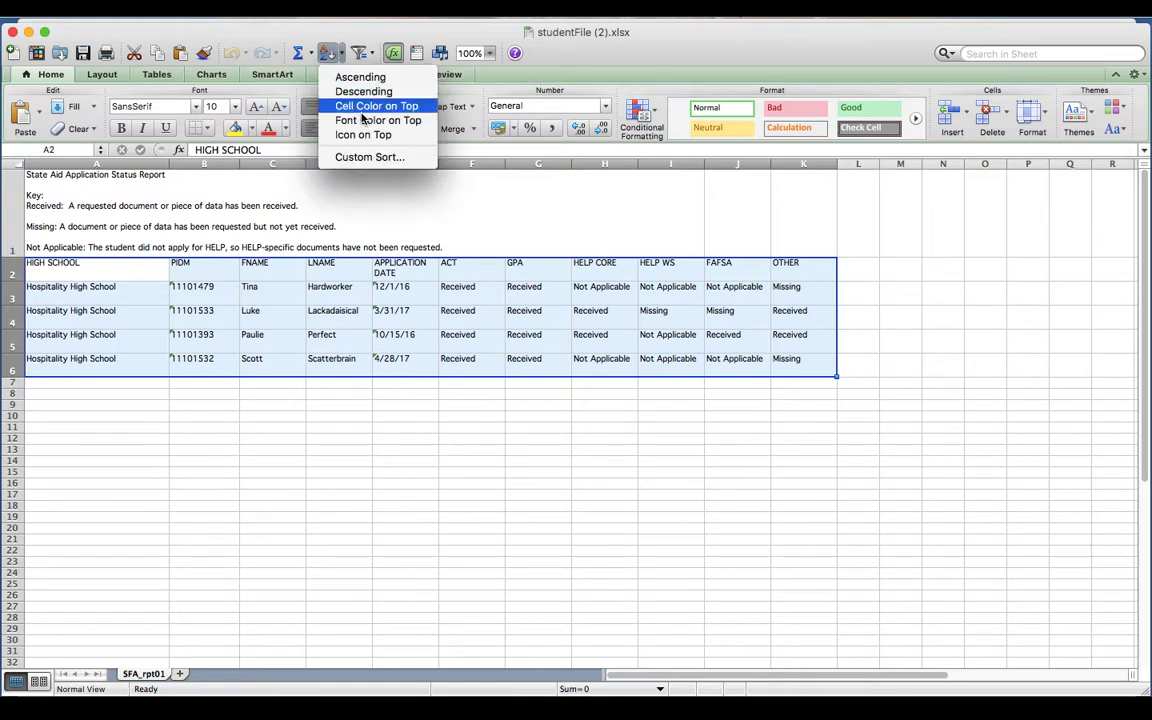
mouse_move(368, 156)
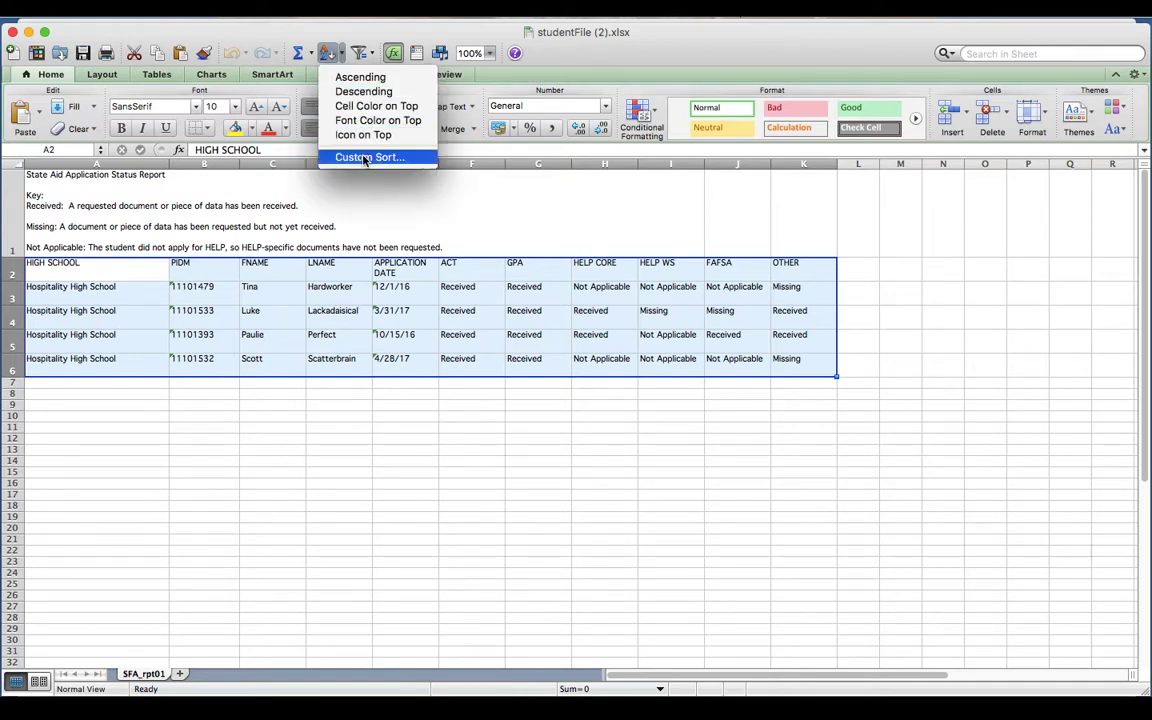
left_click(368, 156)
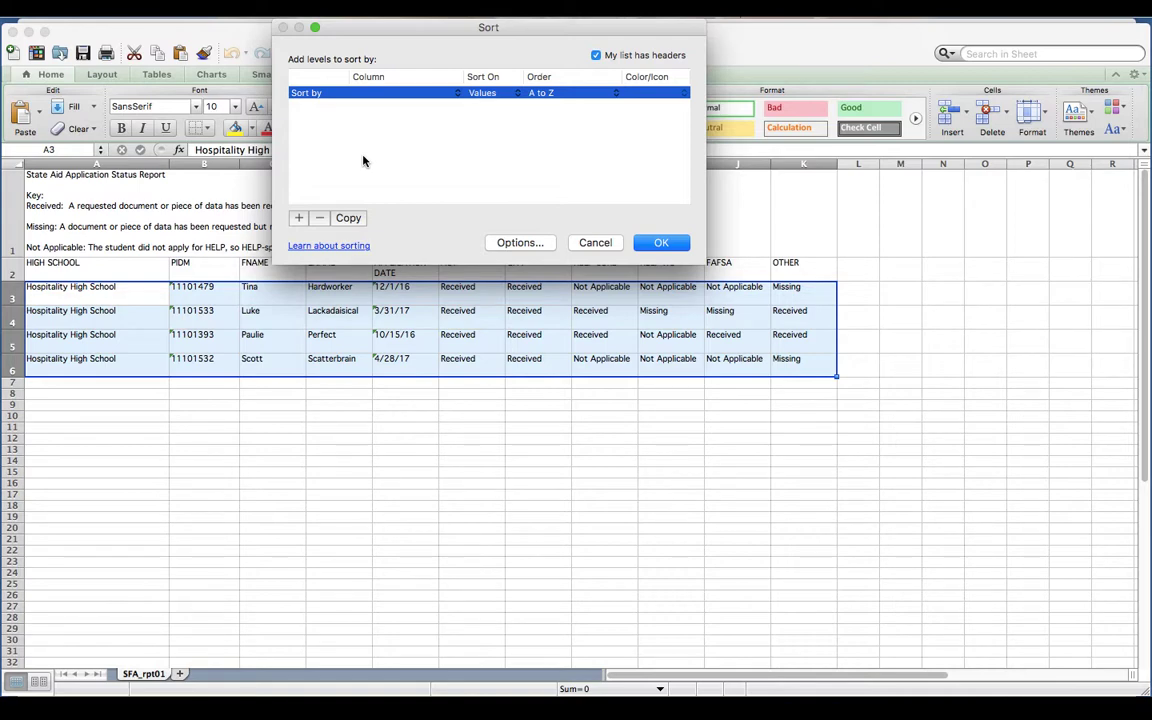
mouse_move(136, 266)
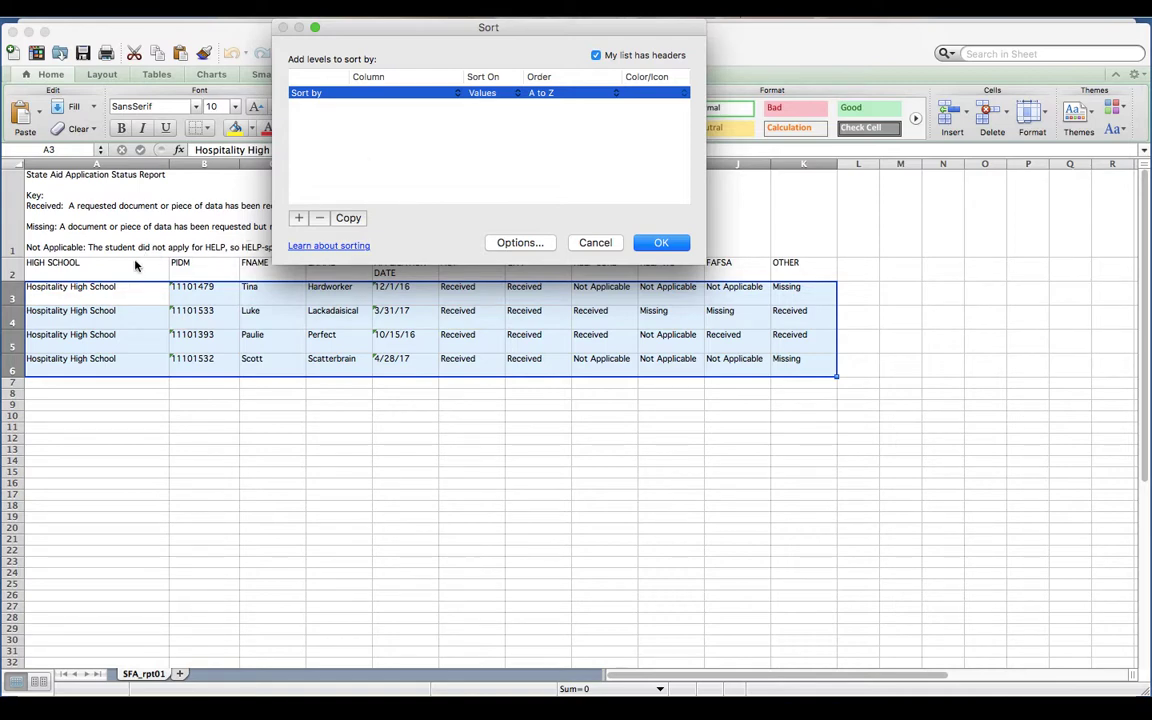
mouse_move(132, 272)
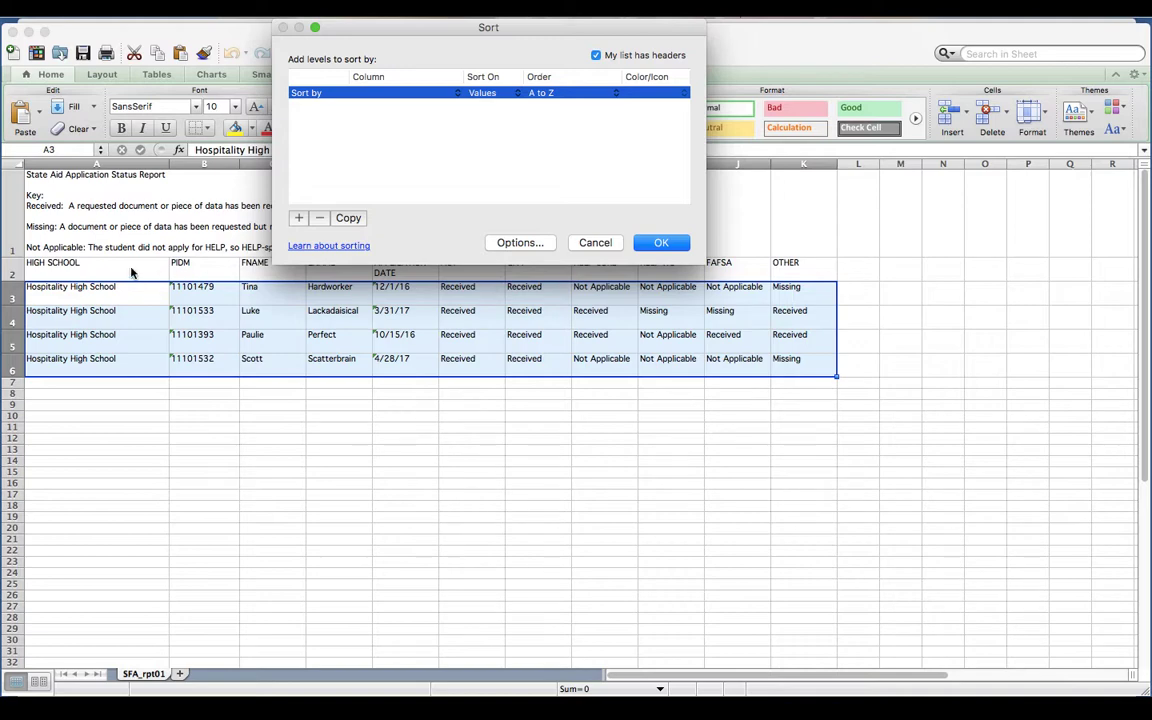
mouse_move(378, 208)
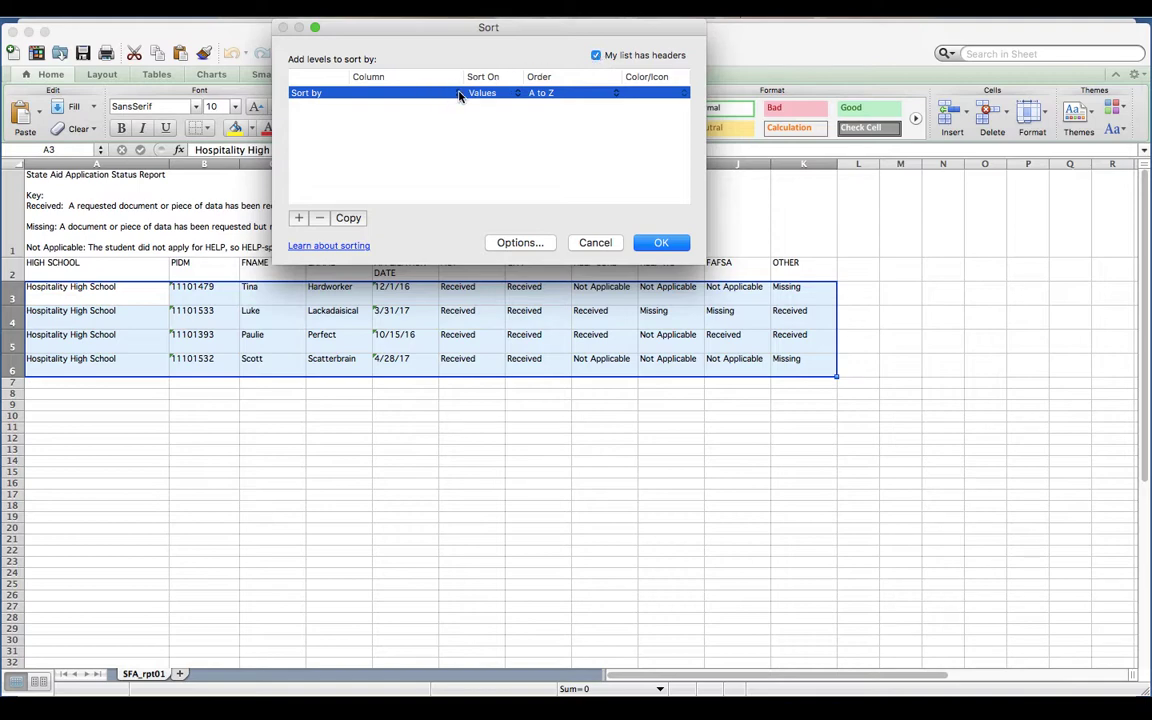
mouse_move(396, 84)
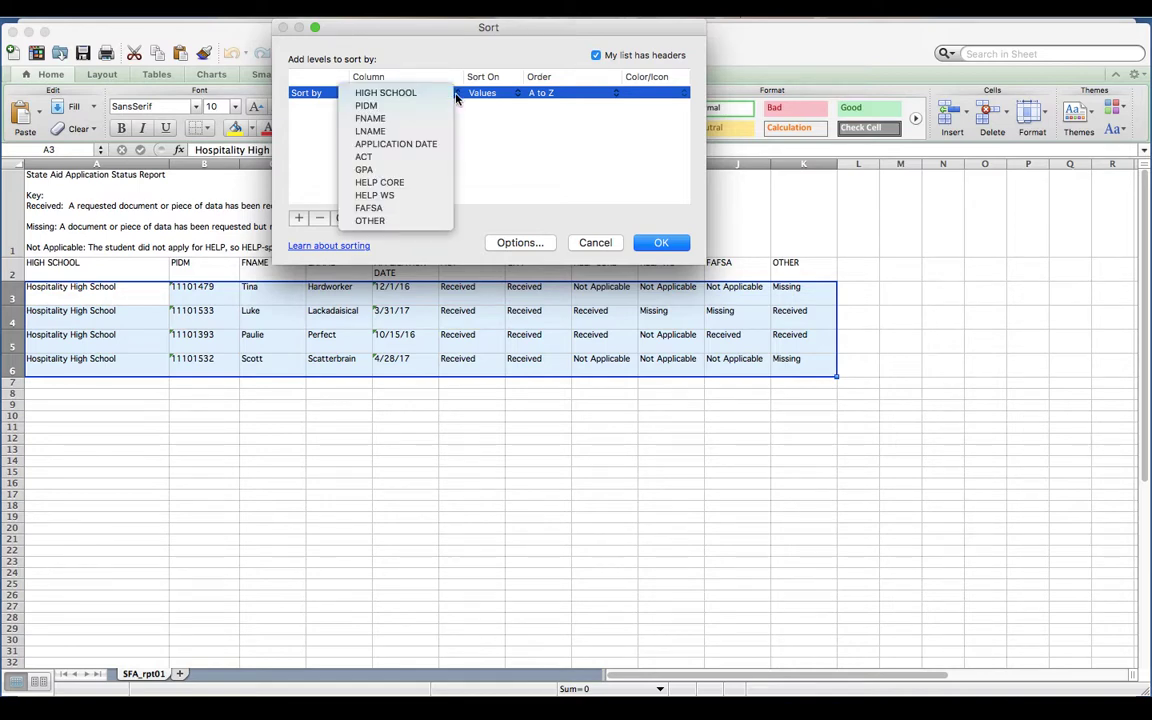
mouse_move(400, 194)
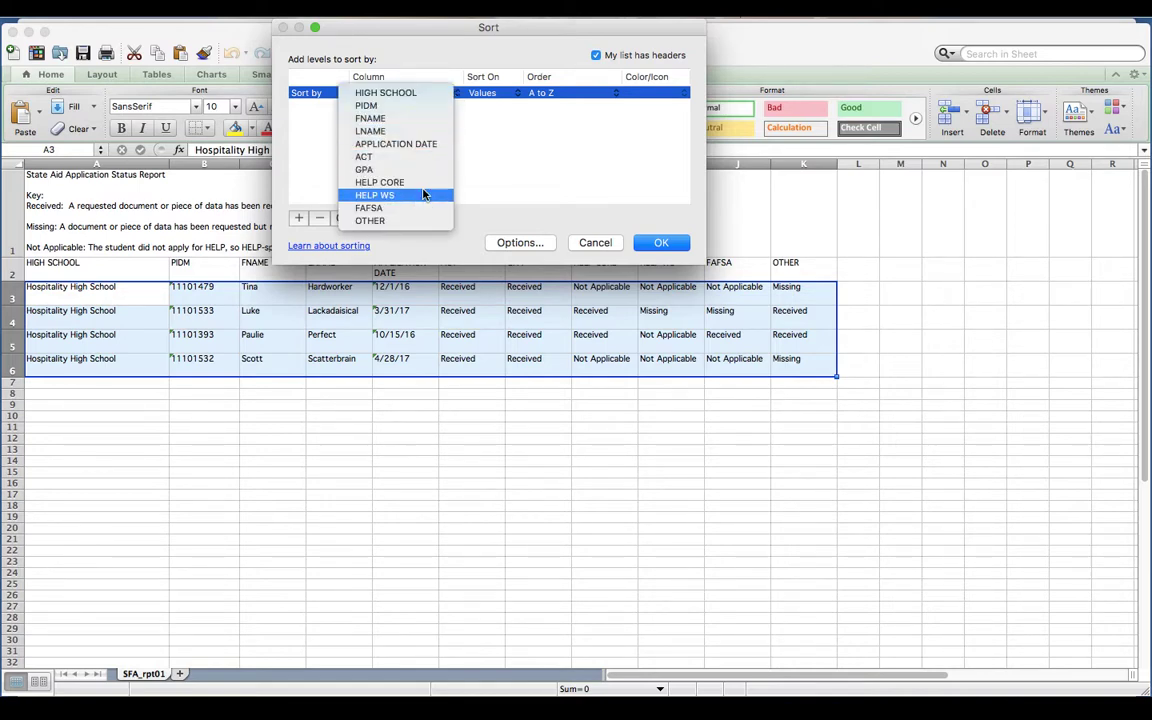
- Sort the student table by the HELP WS column, Values, A to Z
left_click(374, 194)
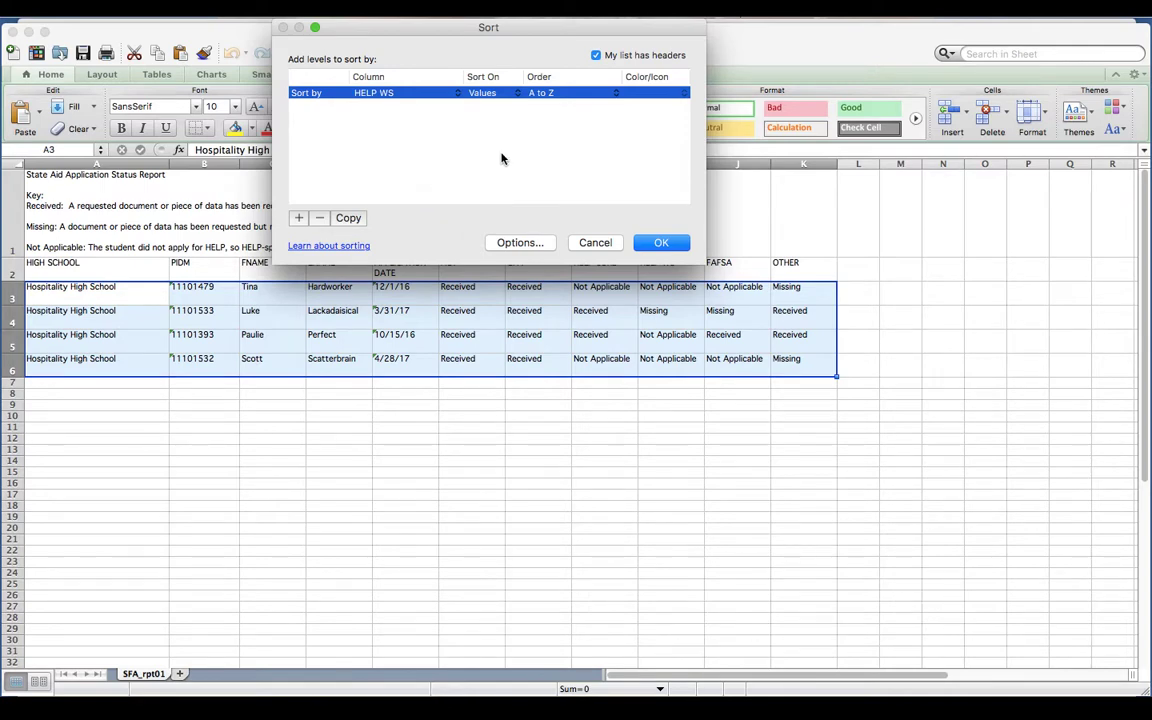
mouse_move(498, 96)
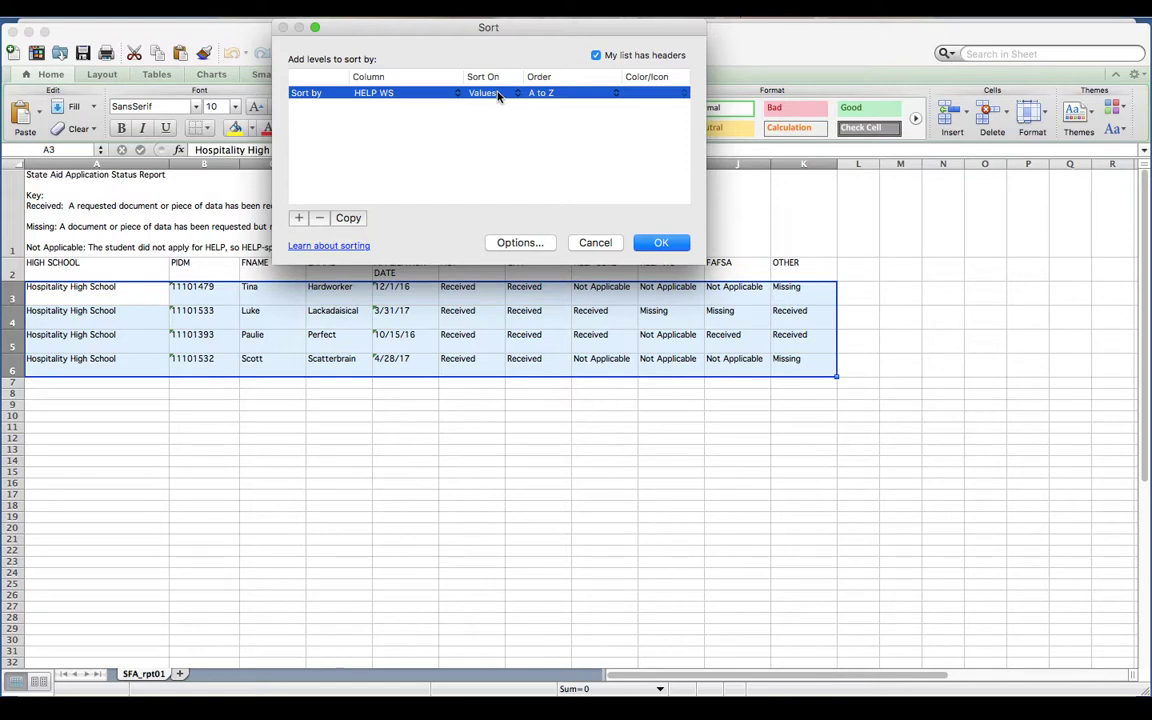
mouse_move(564, 104)
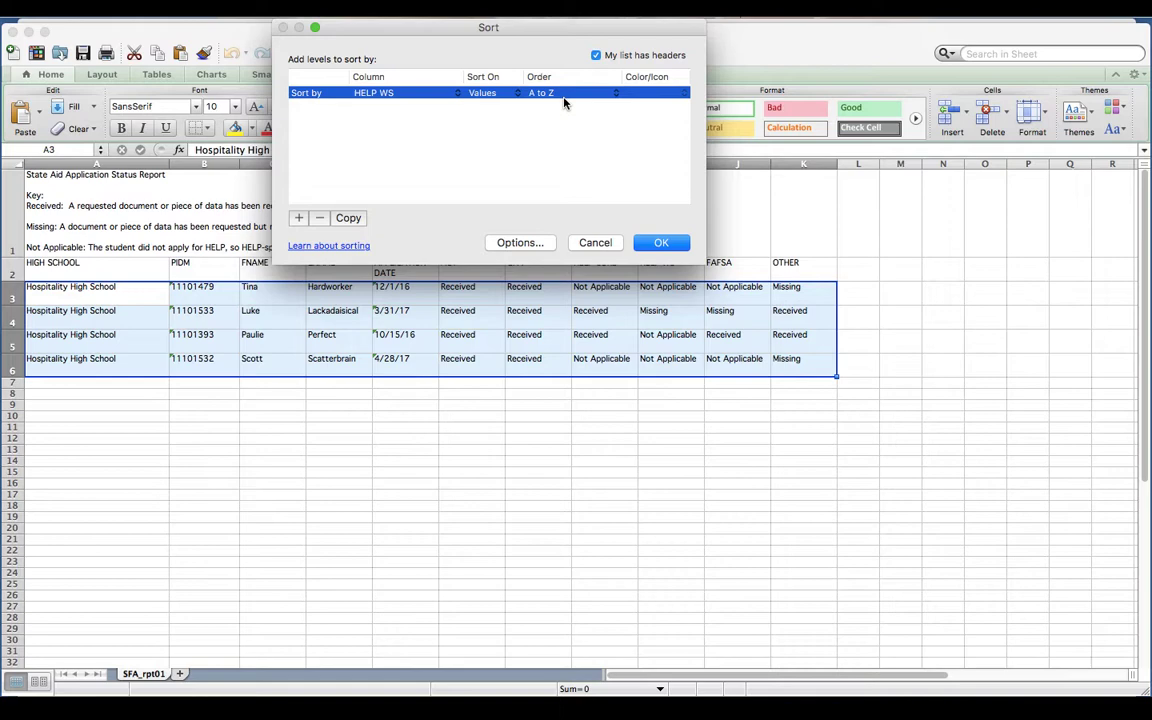
mouse_move(556, 108)
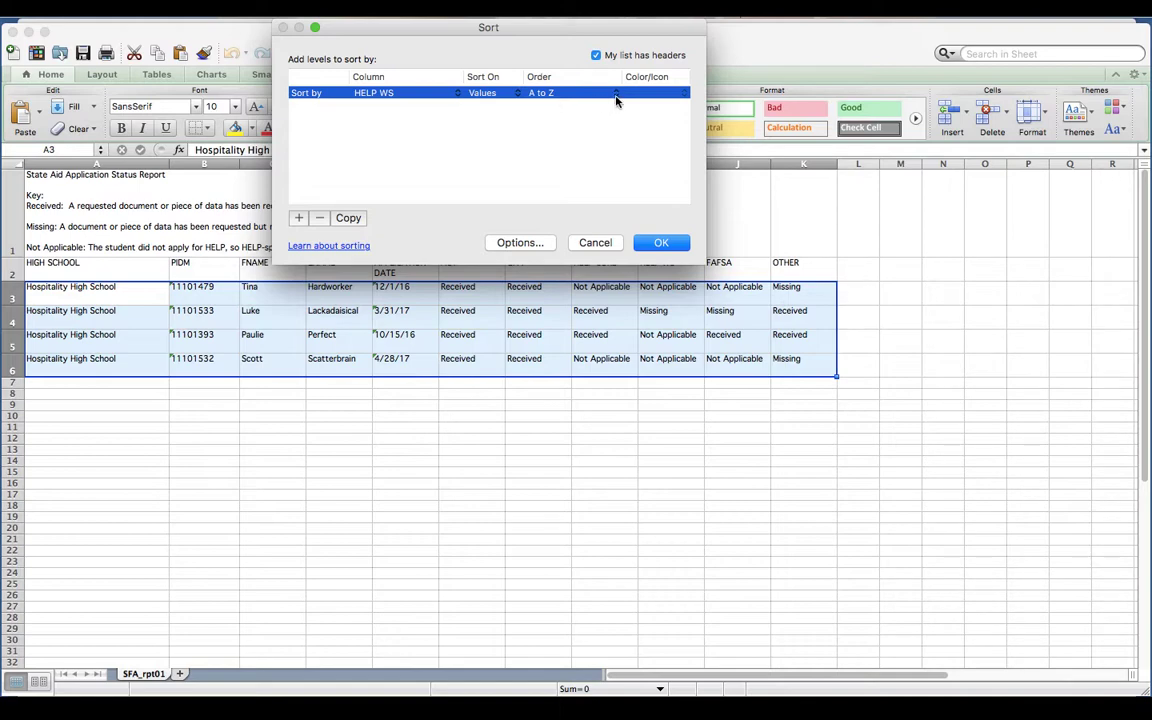
mouse_move(638, 258)
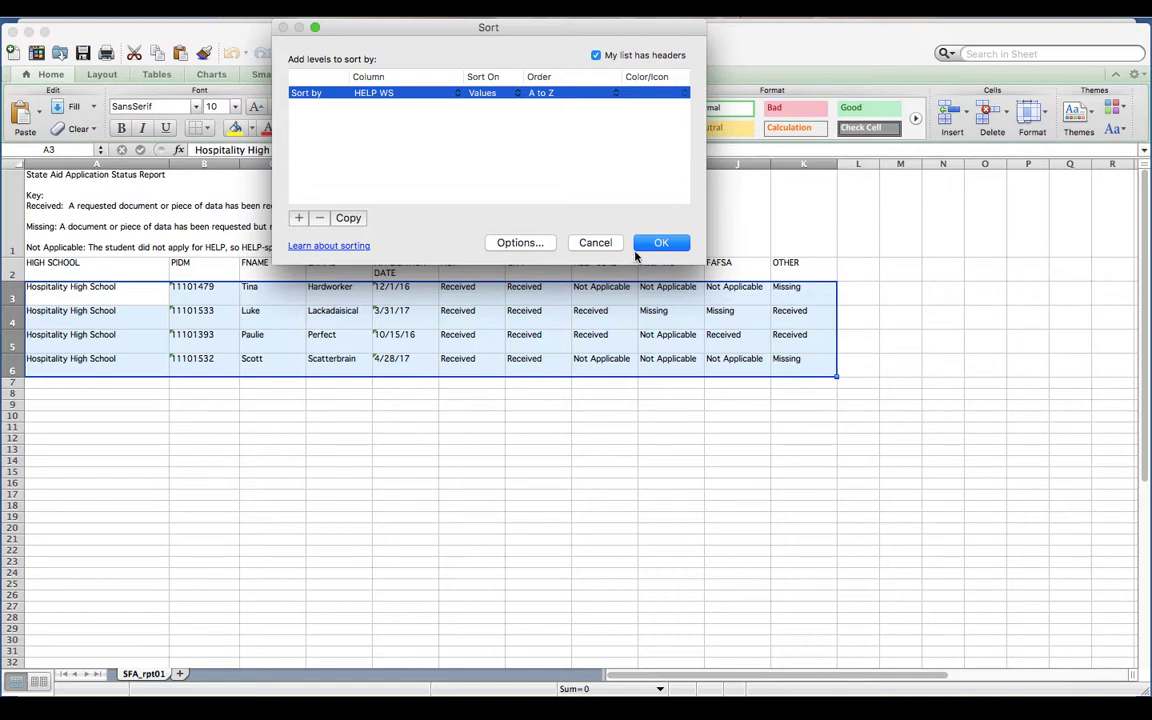
left_click(660, 242)
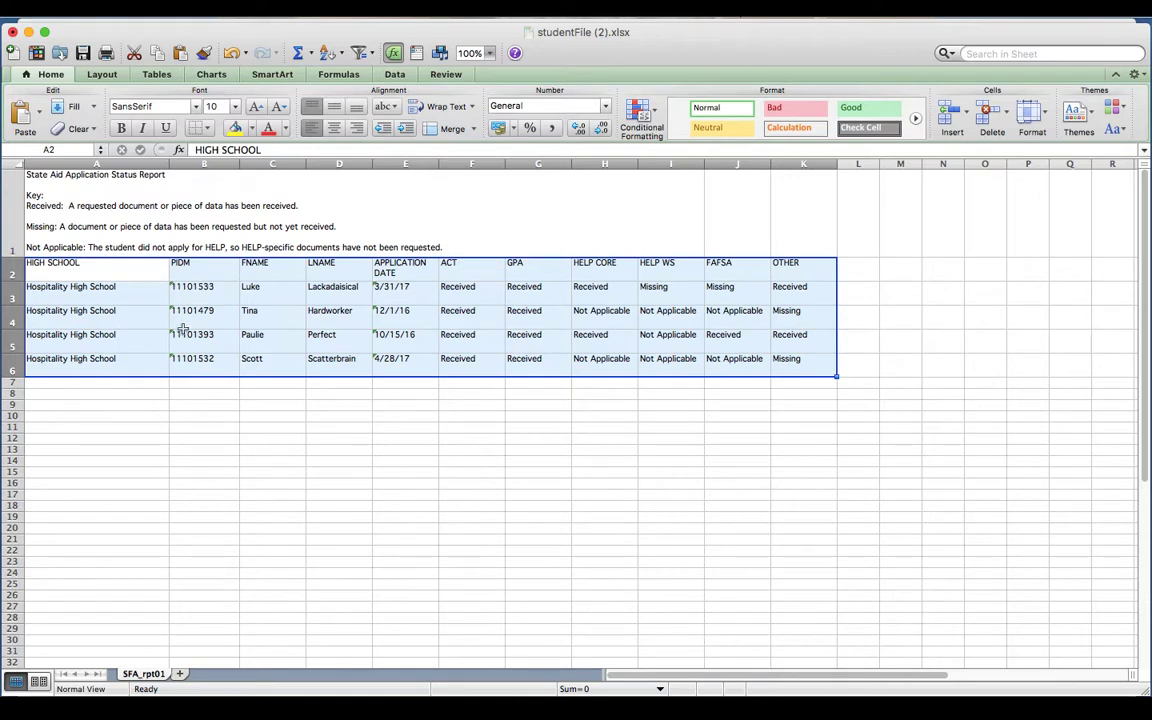
mouse_move(684, 284)
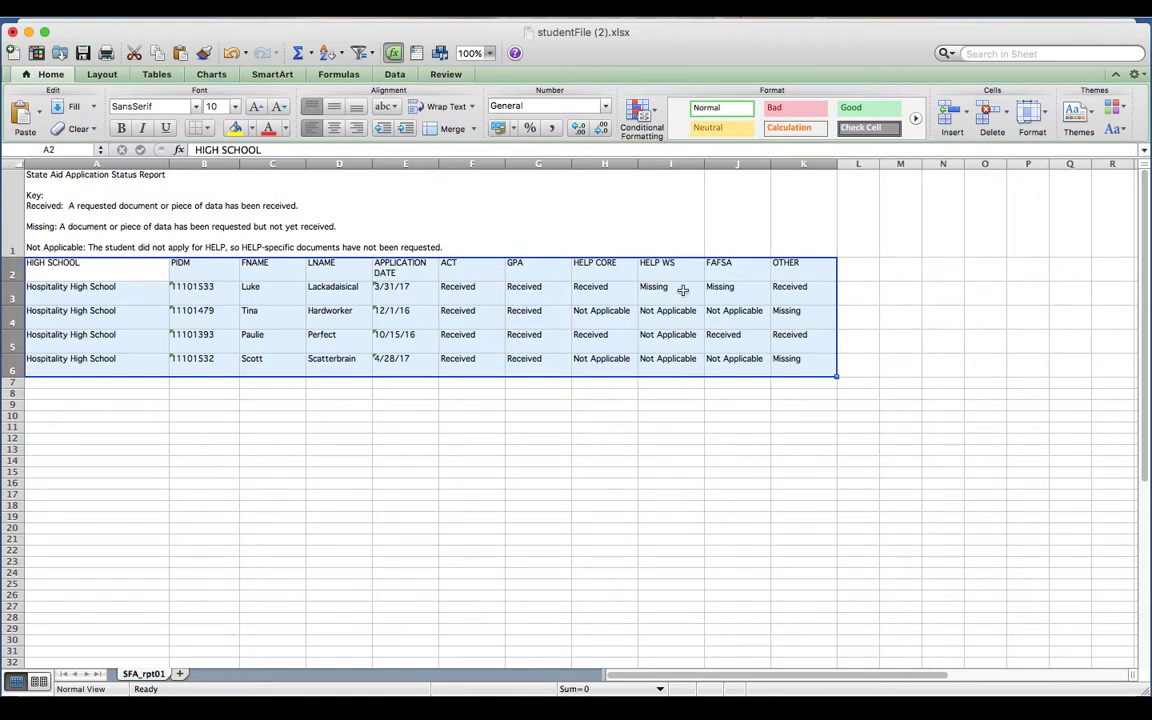
mouse_move(596, 288)
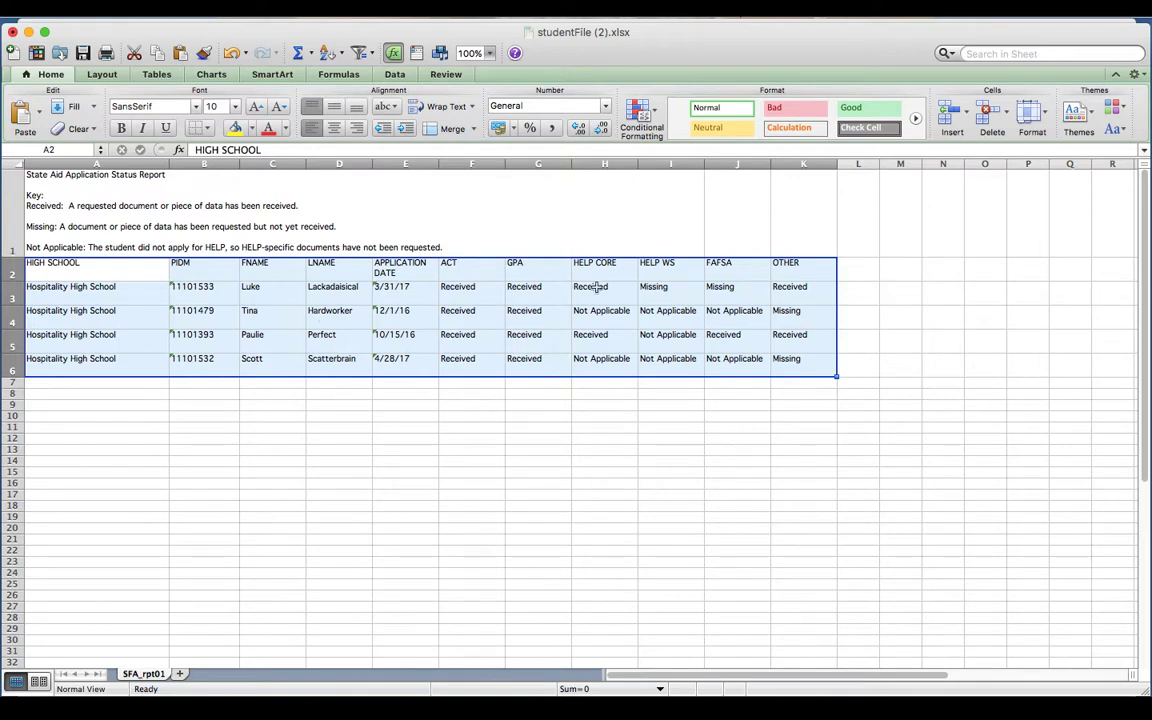
mouse_move(336, 302)
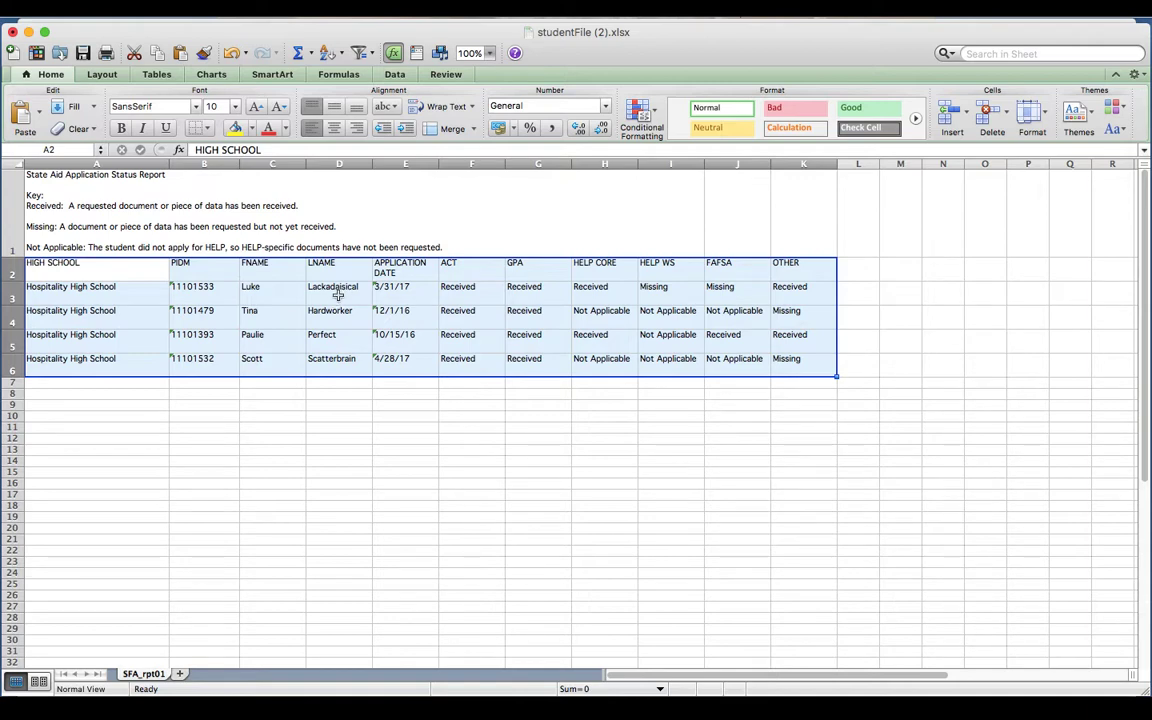
mouse_move(372, 412)
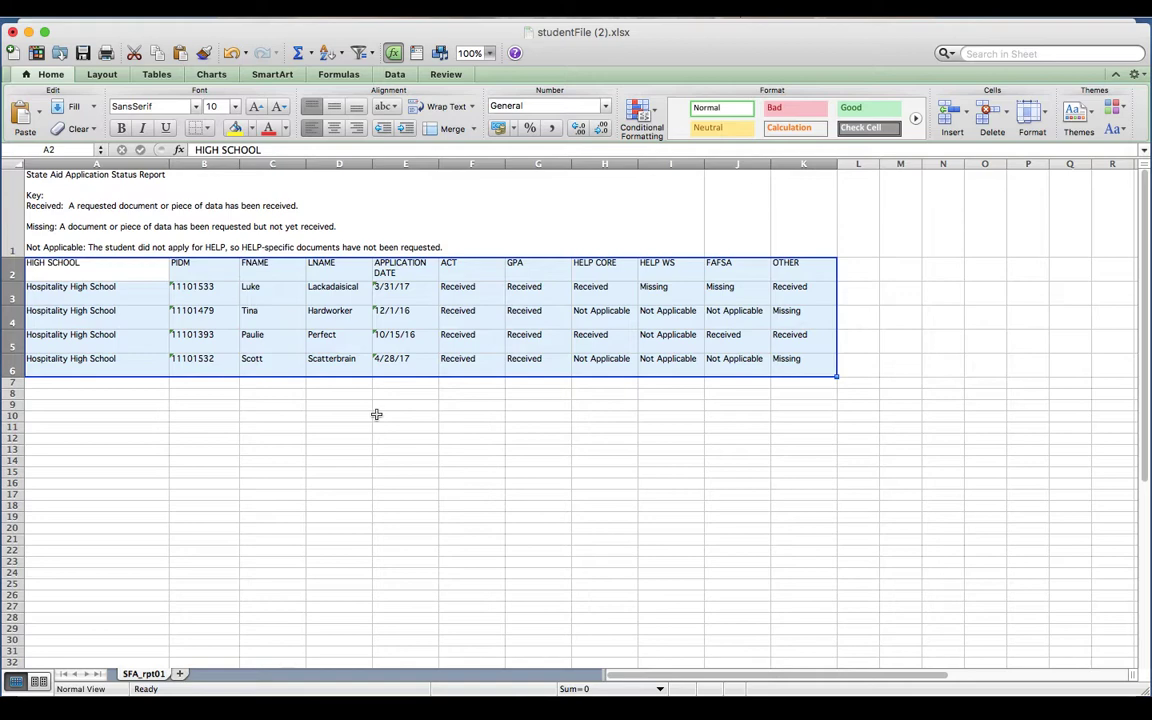
mouse_move(736, 456)
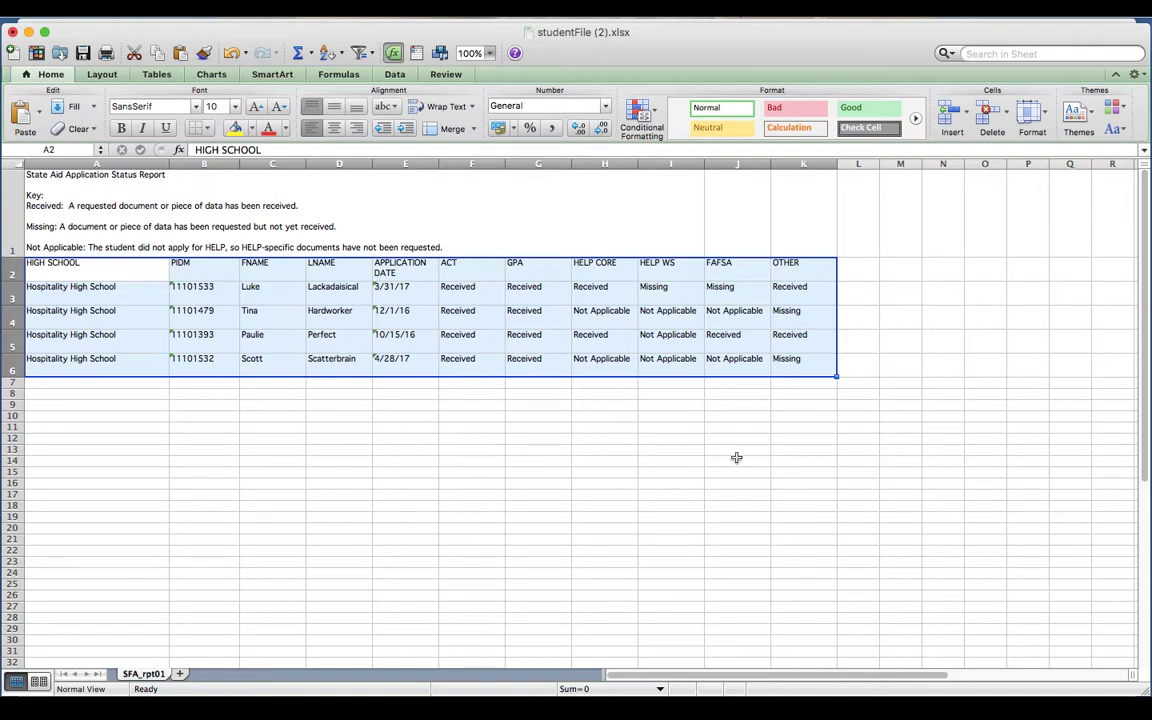
mouse_move(1026, 84)
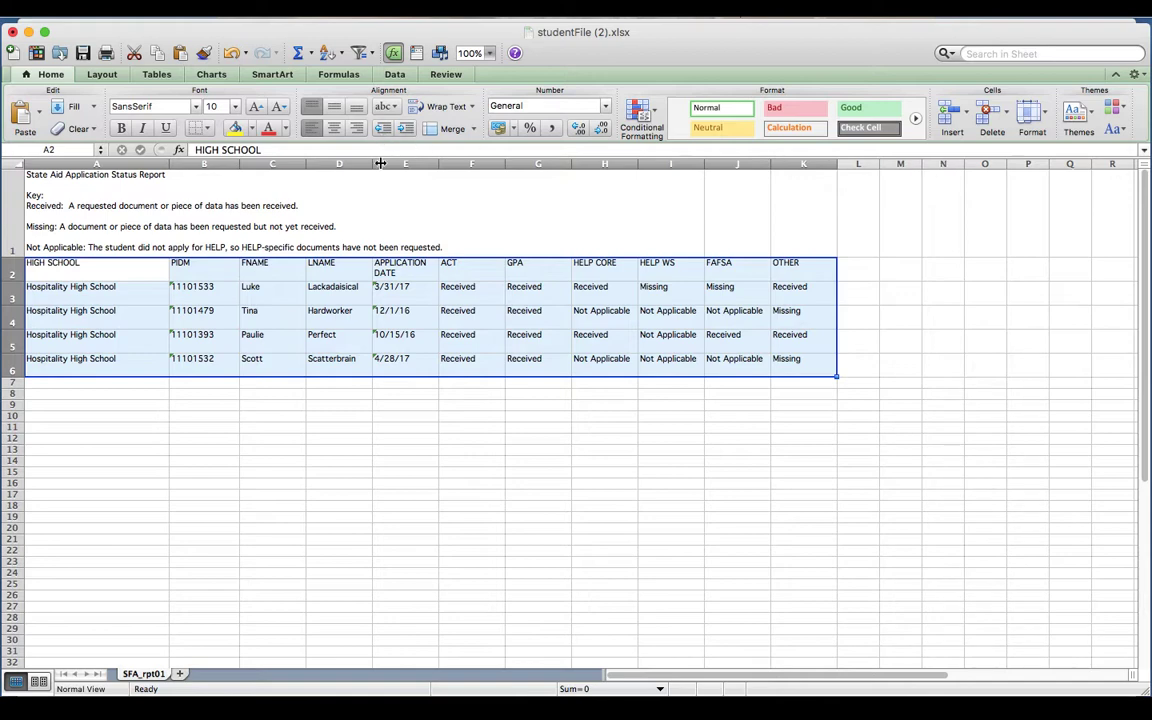
mouse_move(360, 52)
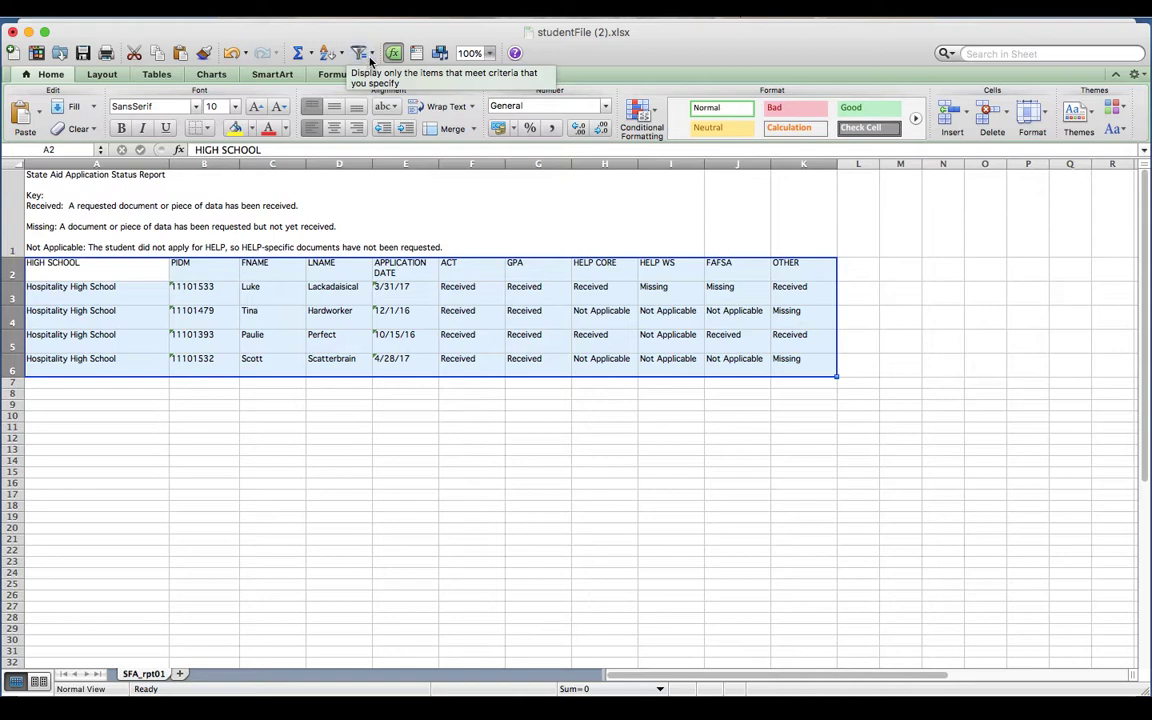
- Add AutoFilter dropdowns to every header of the student table
left_click(360, 52)
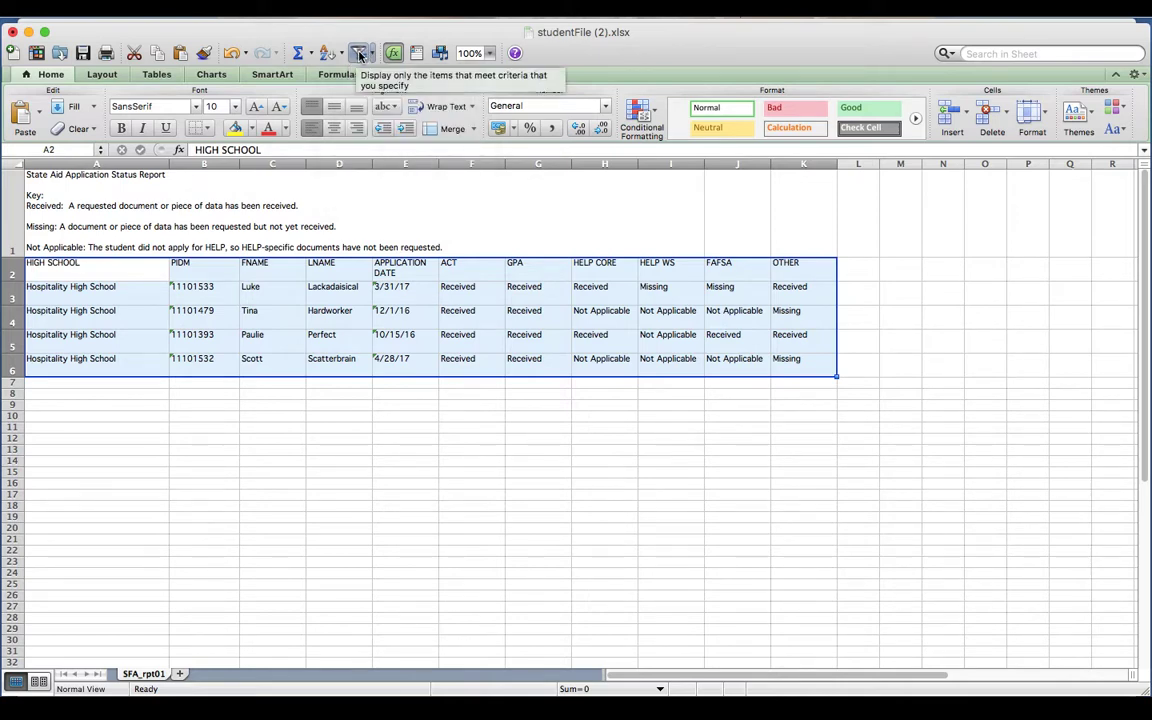
left_click(360, 52)
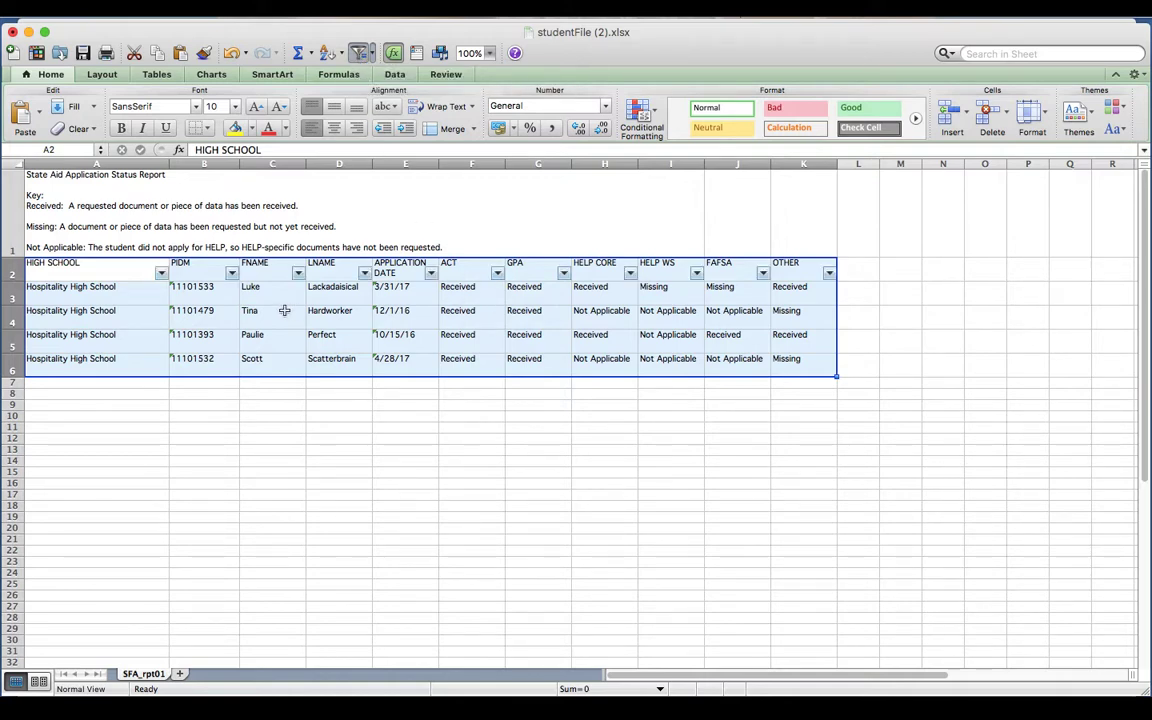
mouse_move(278, 274)
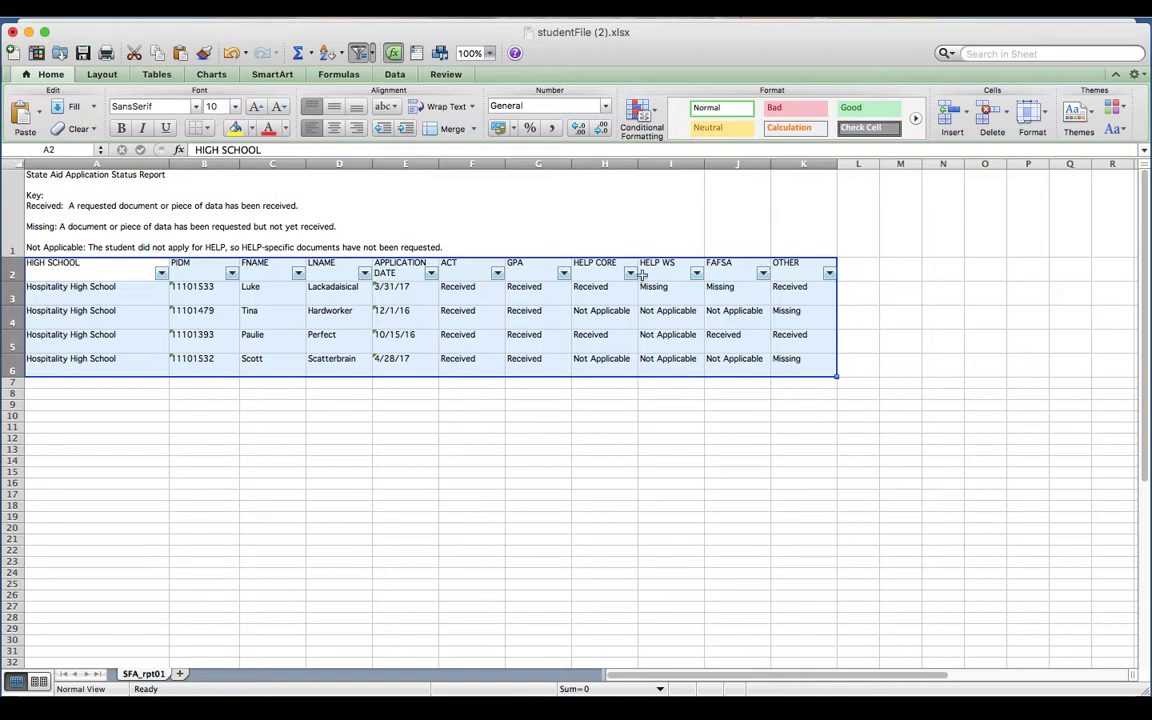
mouse_move(756, 272)
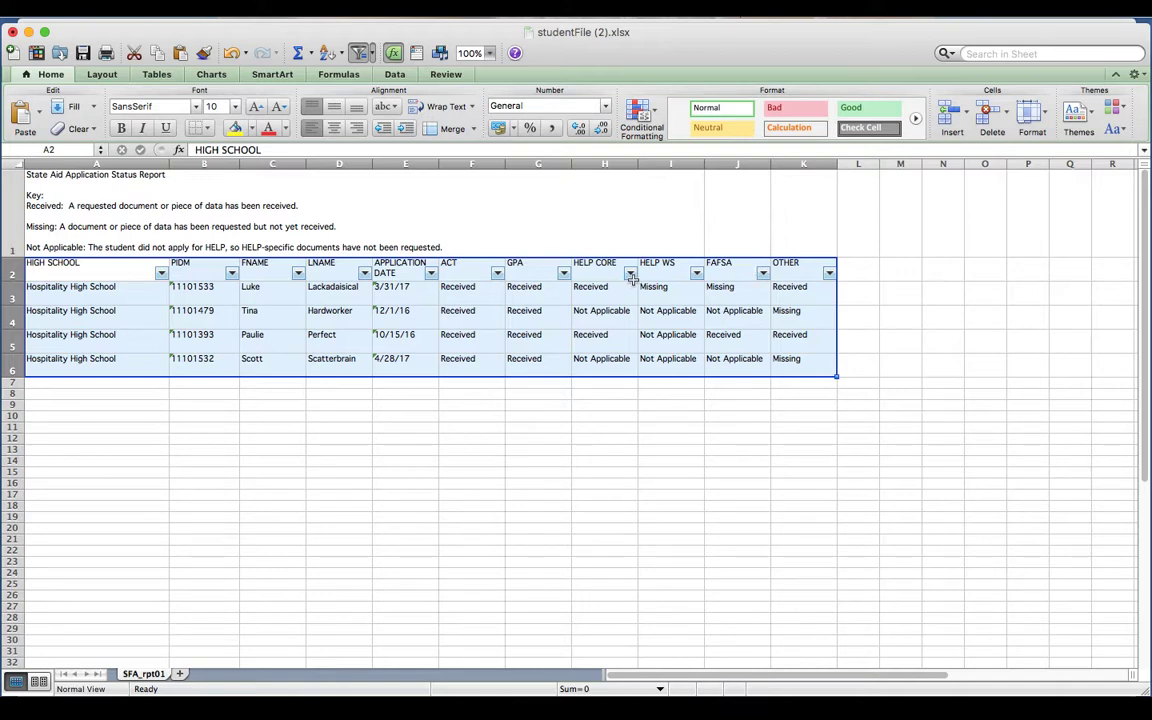
- Filter HELP CORE to Not Applicable only, leaving the Tina and Scott rows visible
left_click(632, 272)
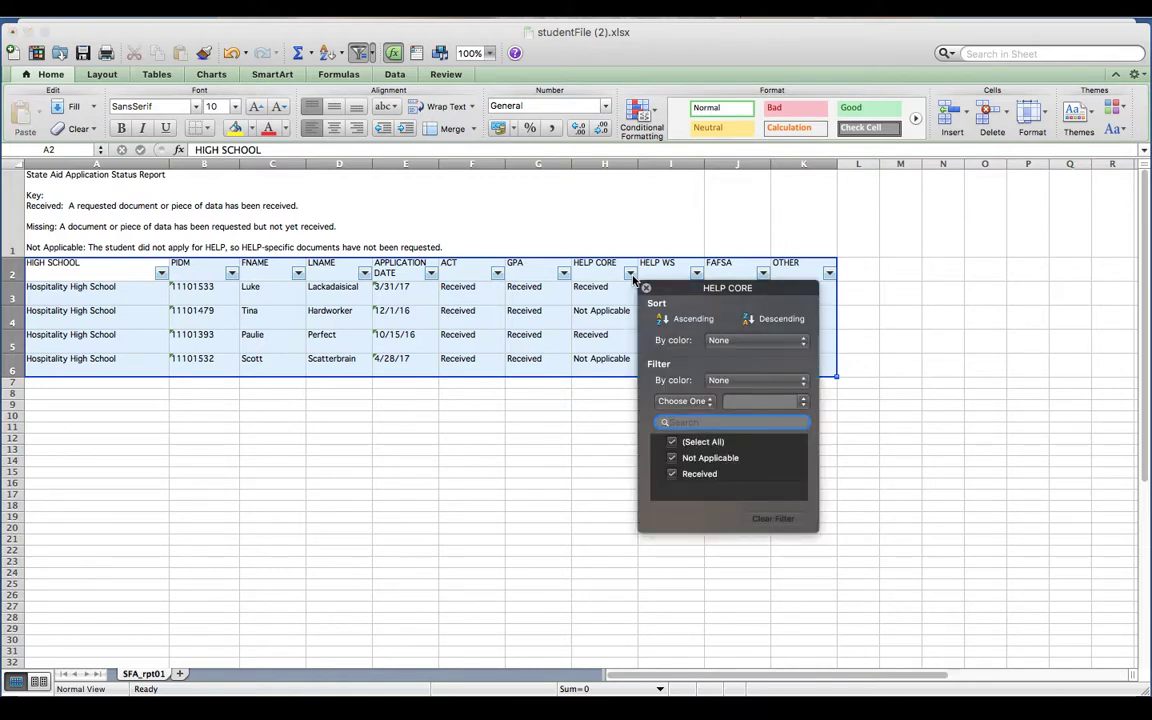
mouse_move(710, 480)
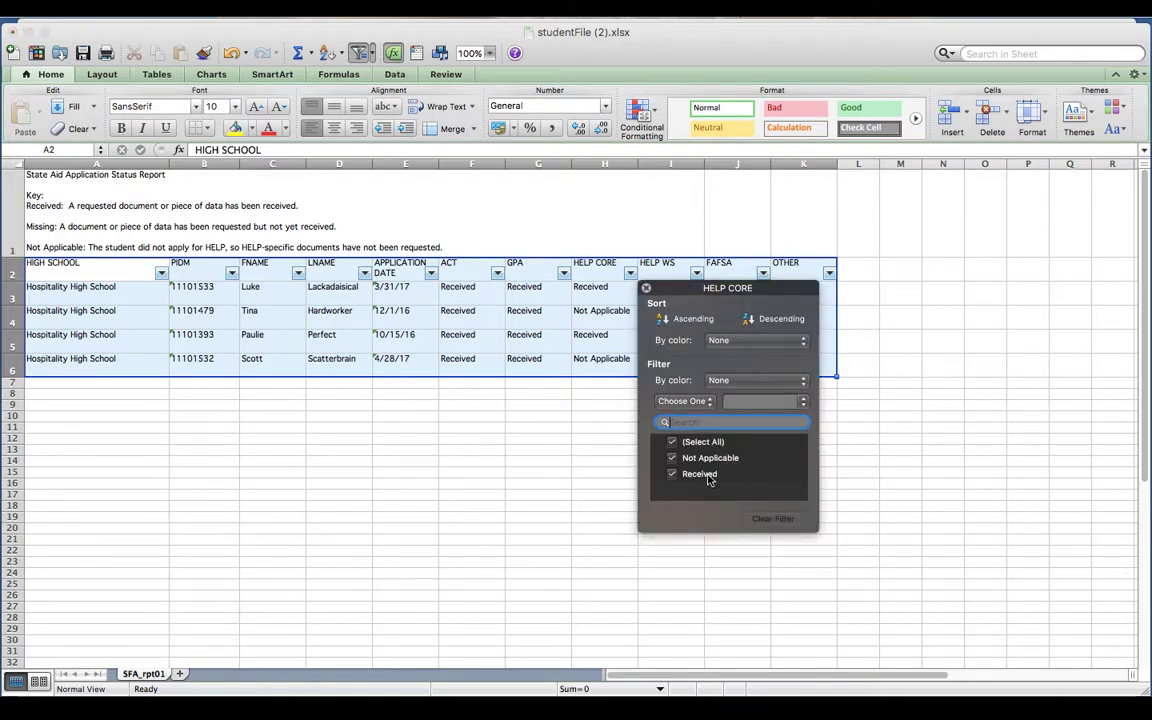
mouse_move(706, 464)
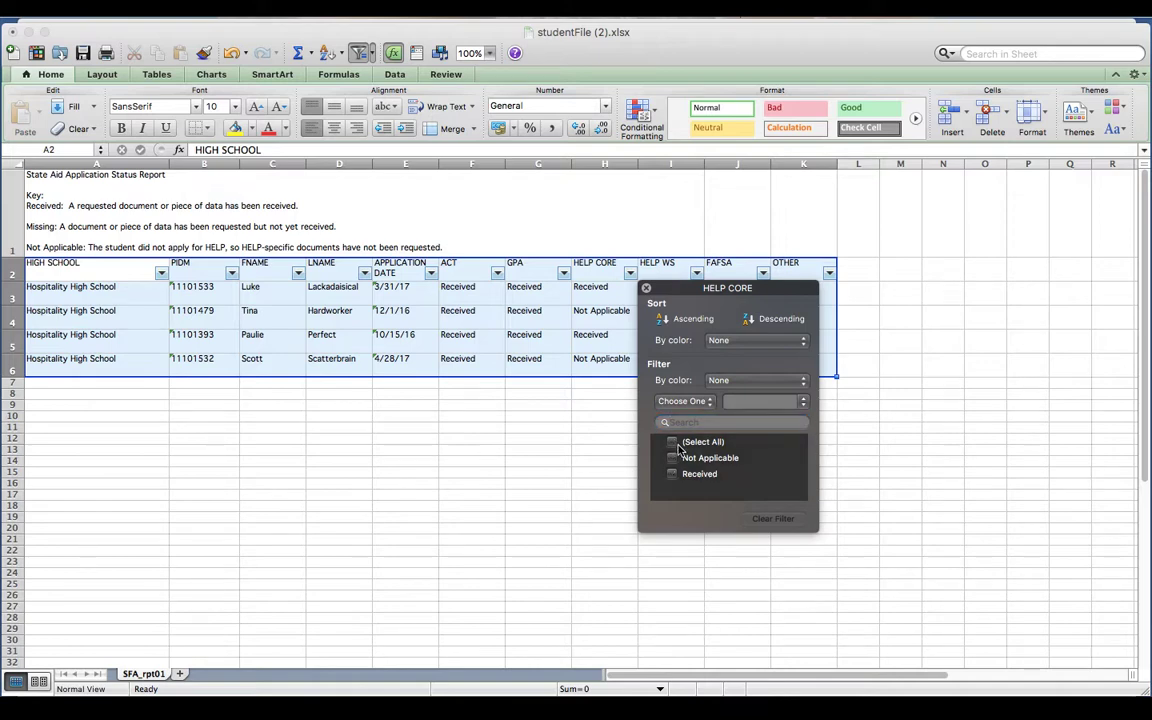
left_click(672, 458)
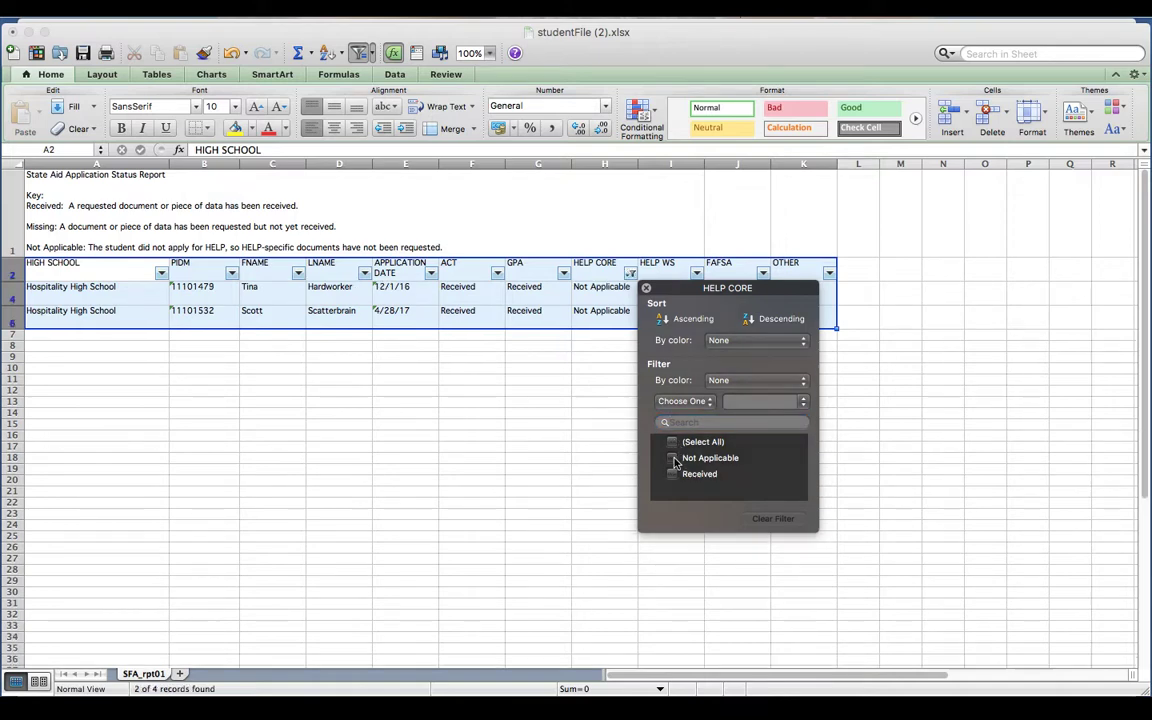
left_click(672, 458)
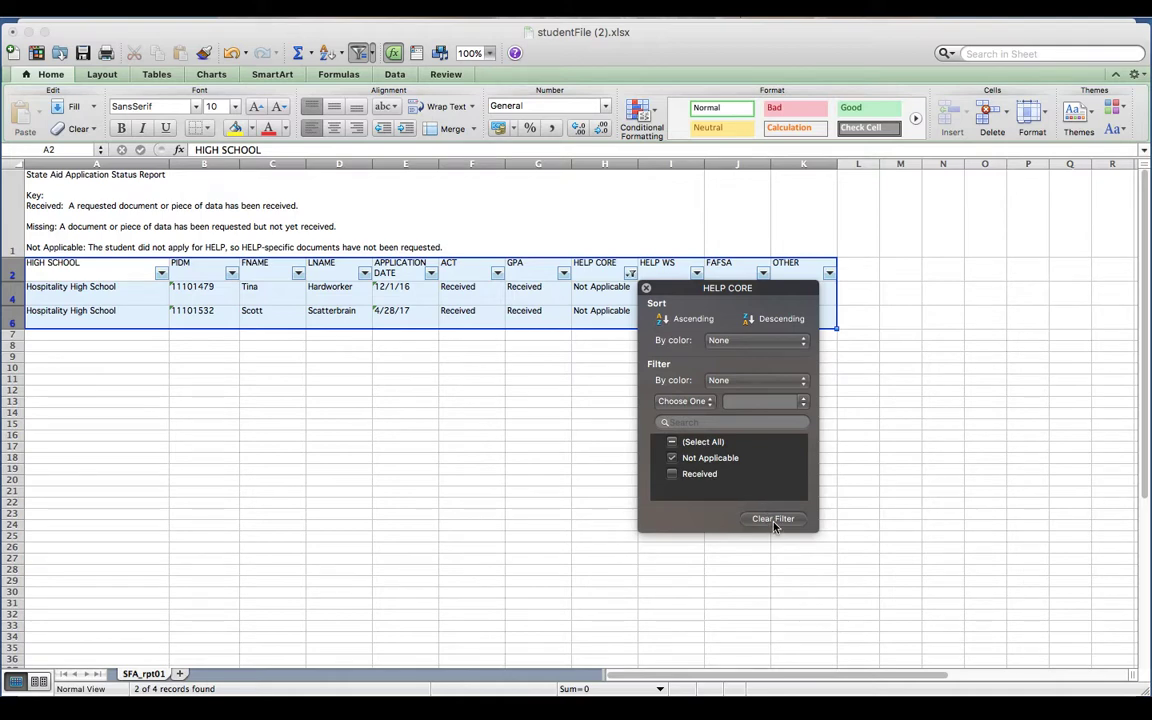
left_click(772, 518)
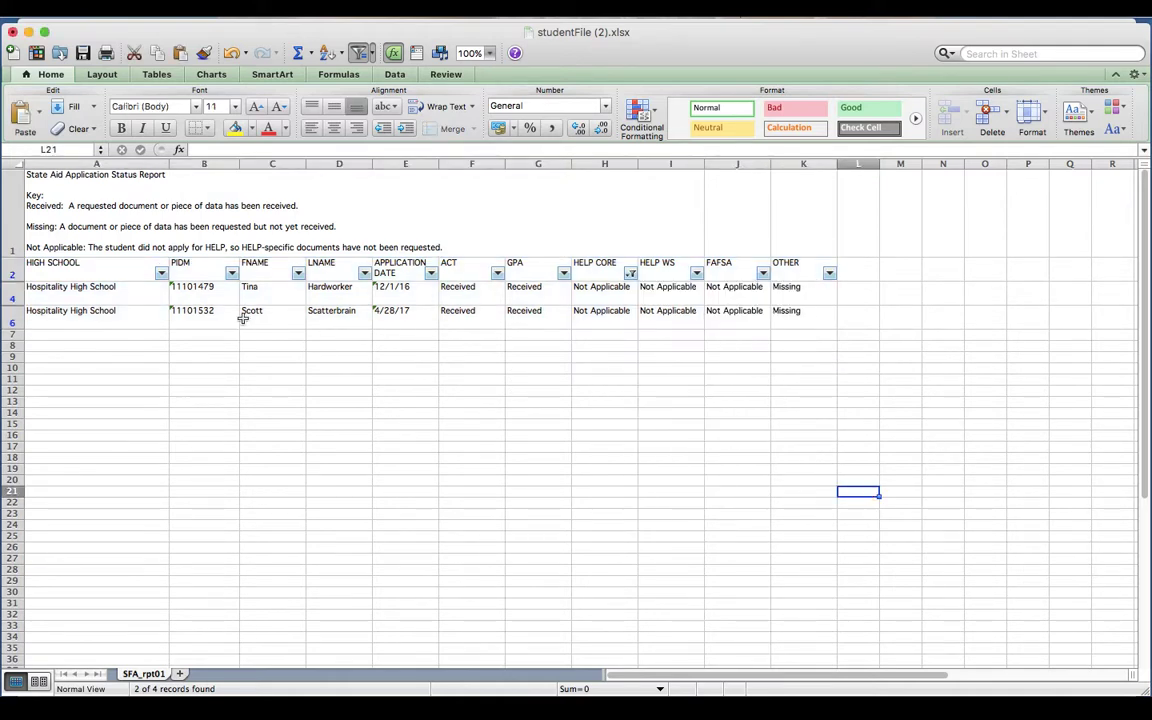
mouse_move(344, 362)
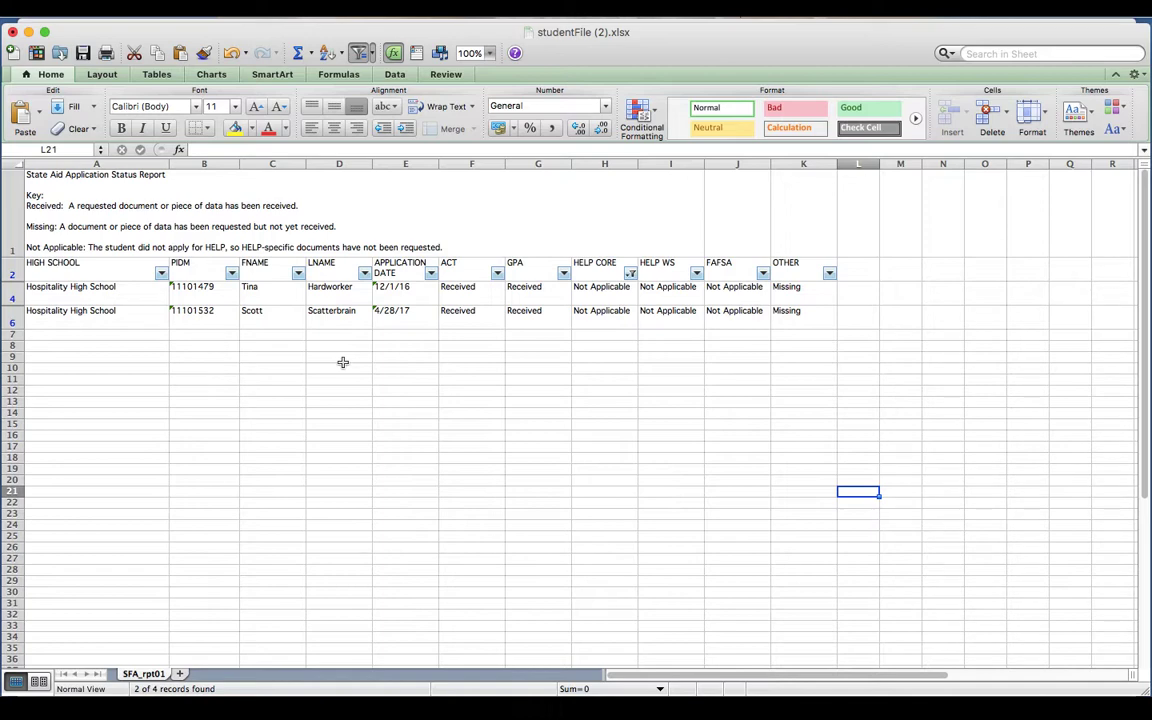
mouse_move(520, 320)
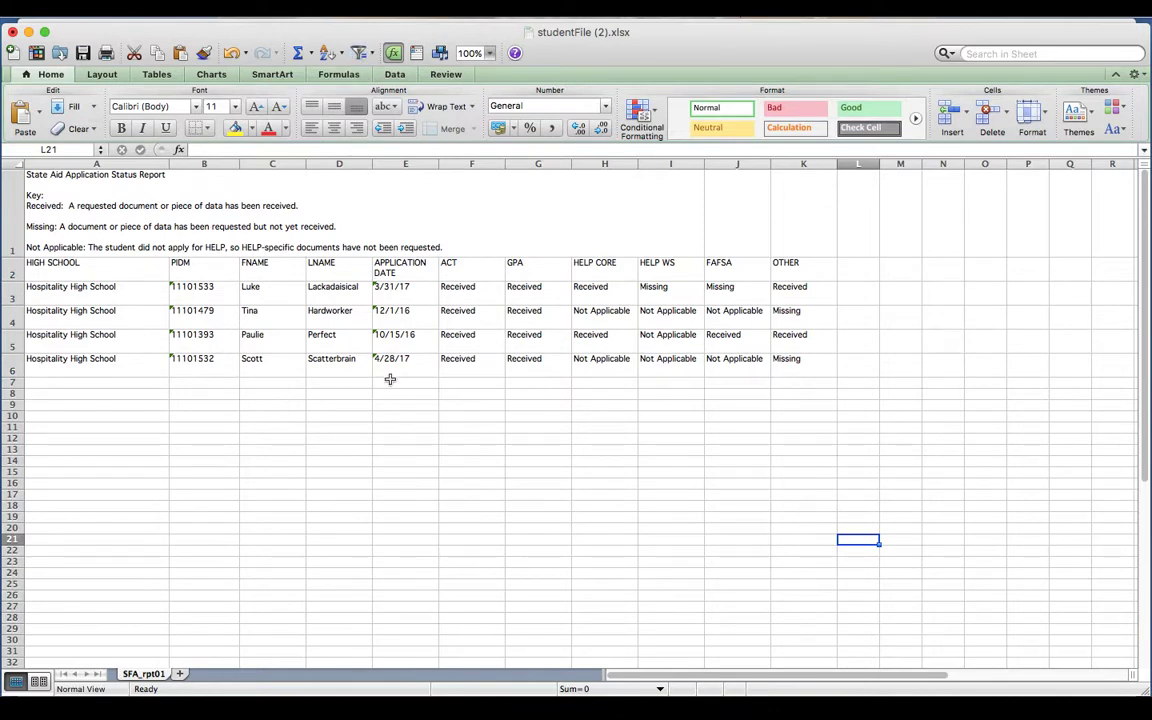
mouse_move(388, 388)
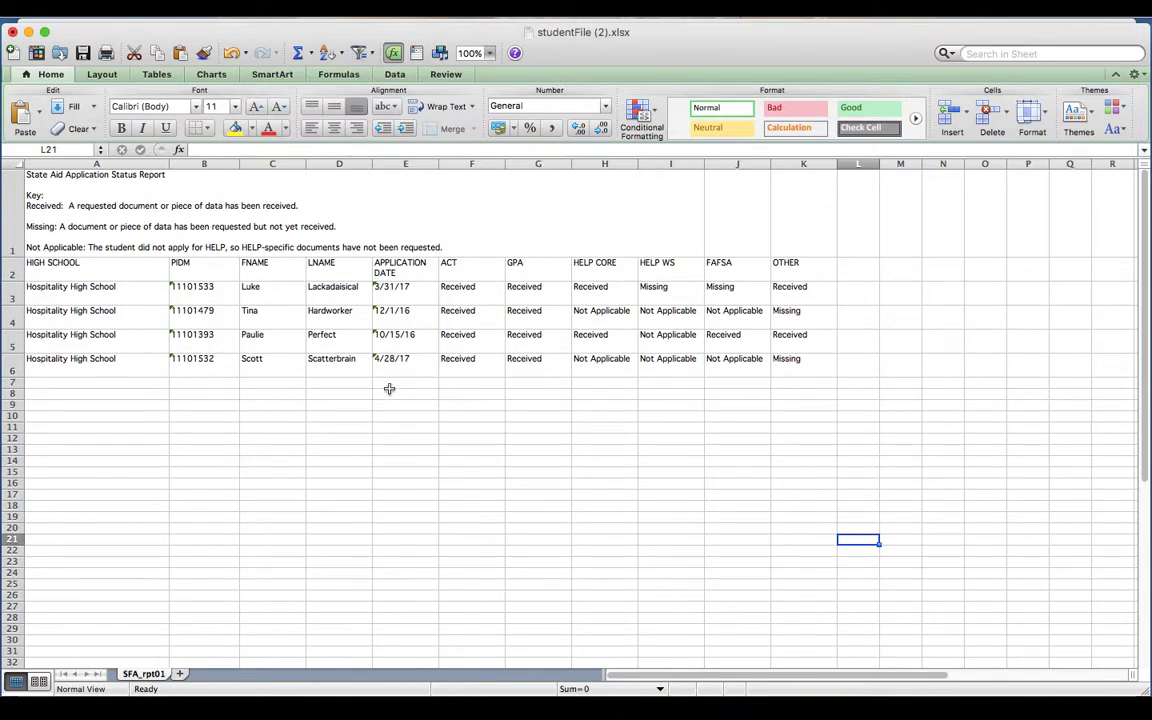